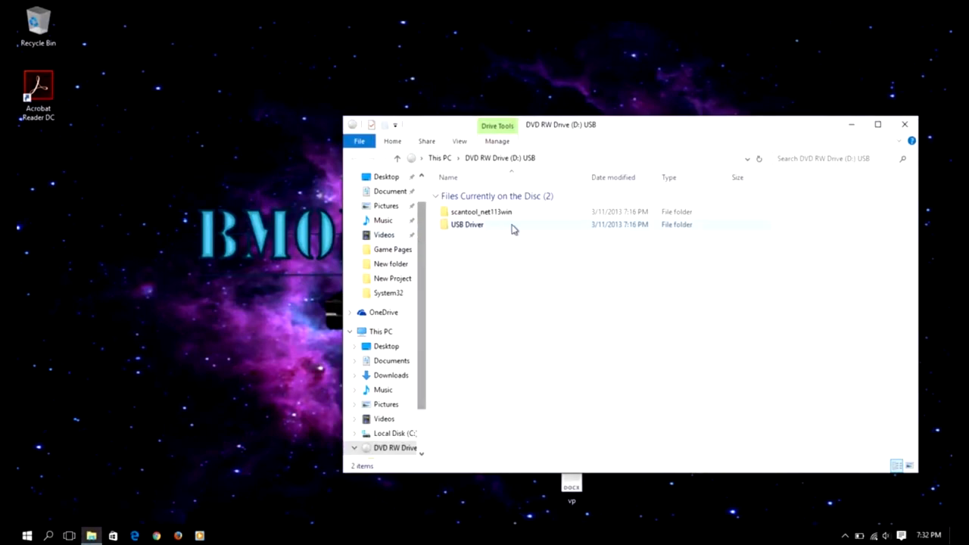
Glance into the disc's USB Driver folder, then open the scantool_net113win folder instead
double_click(467, 224)
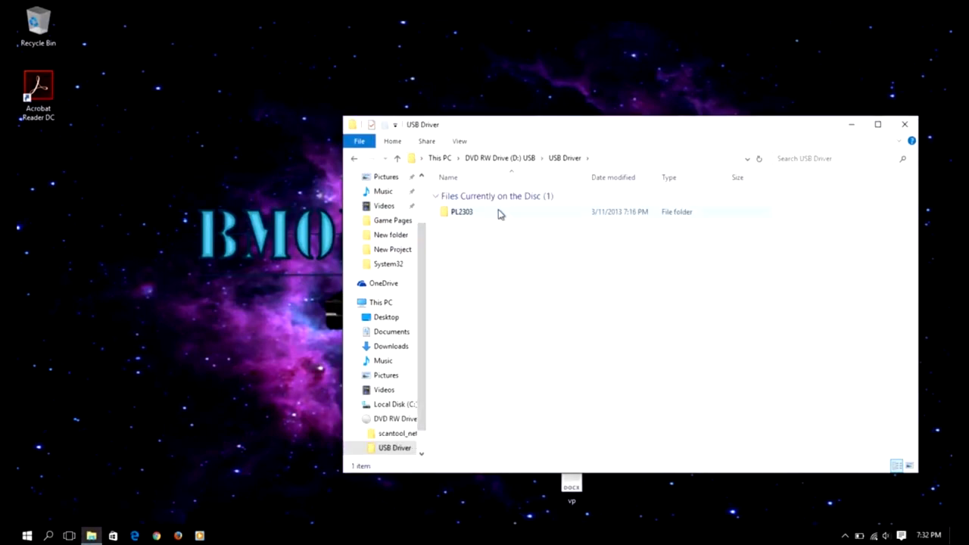
click(354, 159)
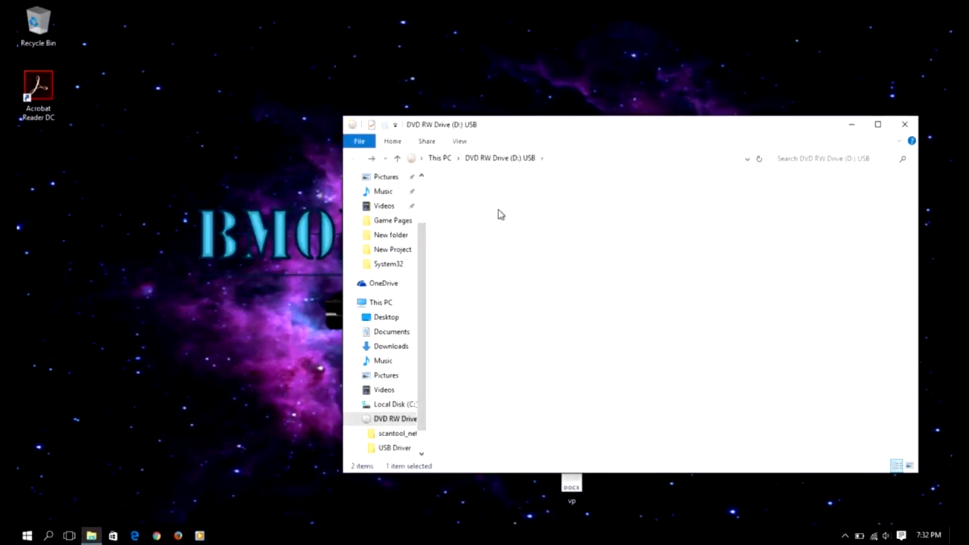
double_click(398, 433)
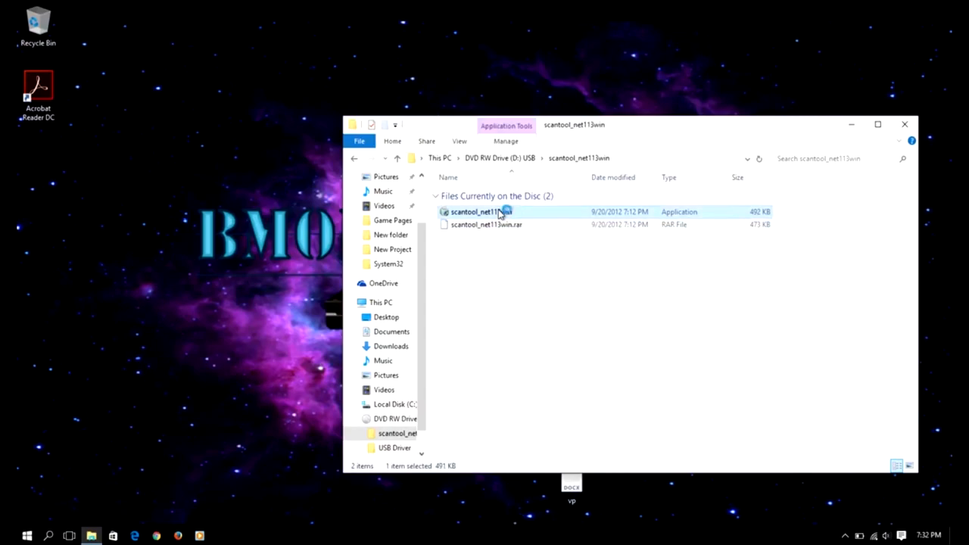
Launch the ScanTool v1.13 installer, accept the license, and tick the Source Code component
double_click(476, 211)
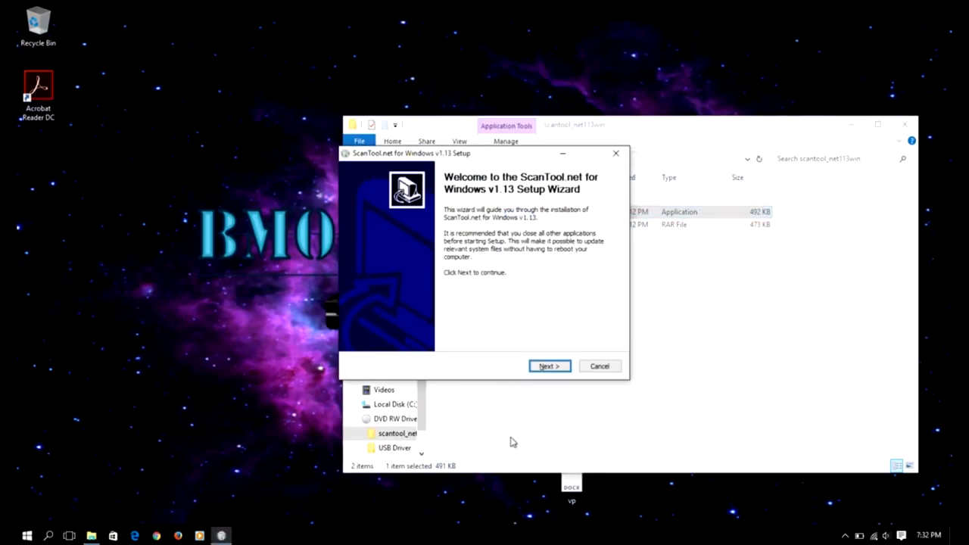
click(548, 366)
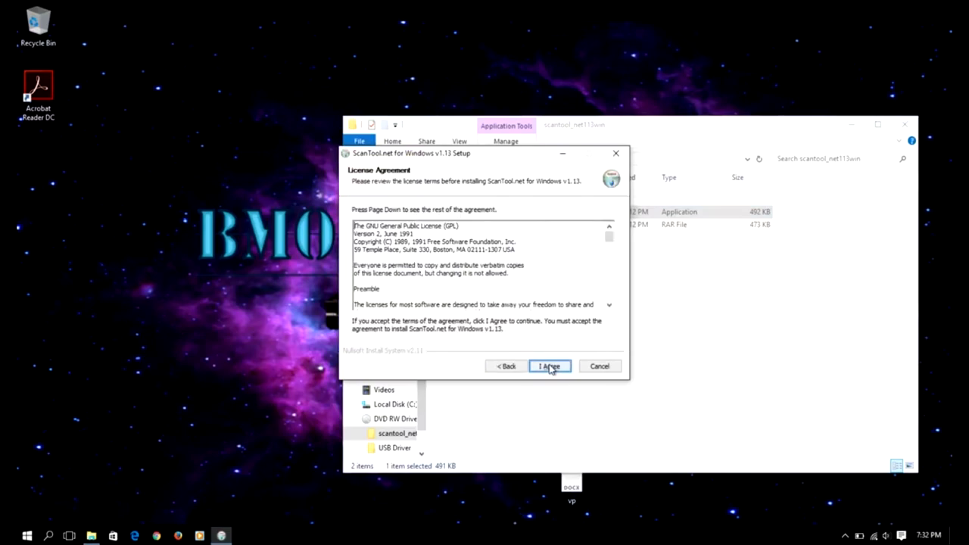
mouse_move(398, 211)
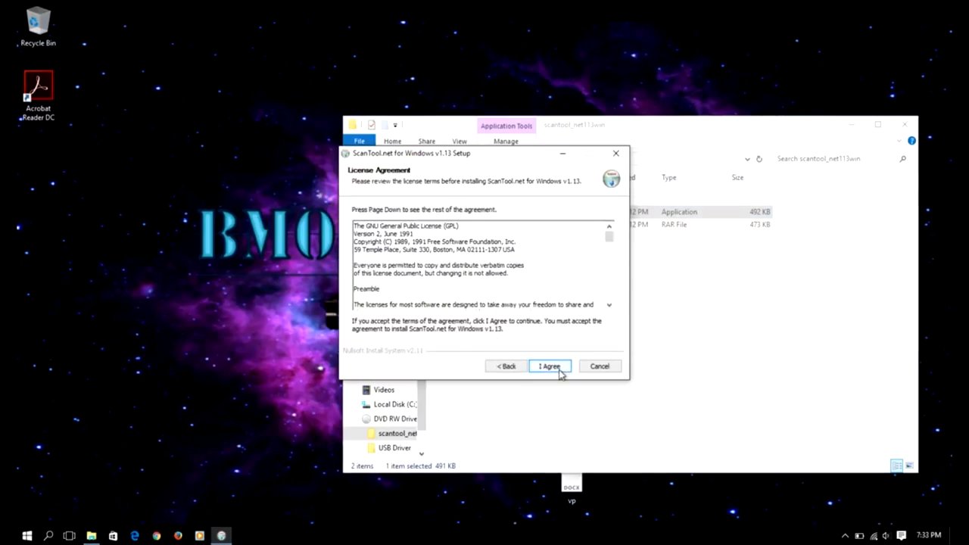
click(548, 365)
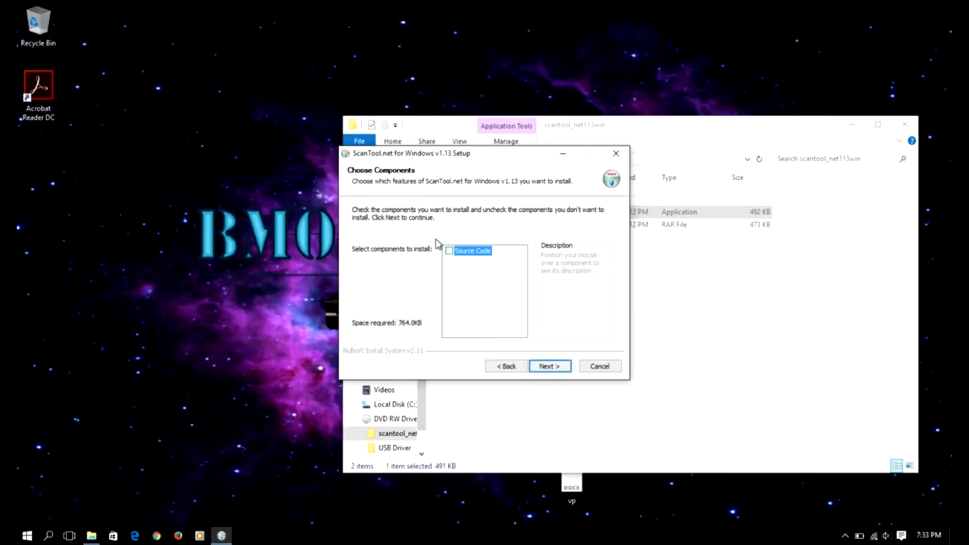
mouse_move(434, 262)
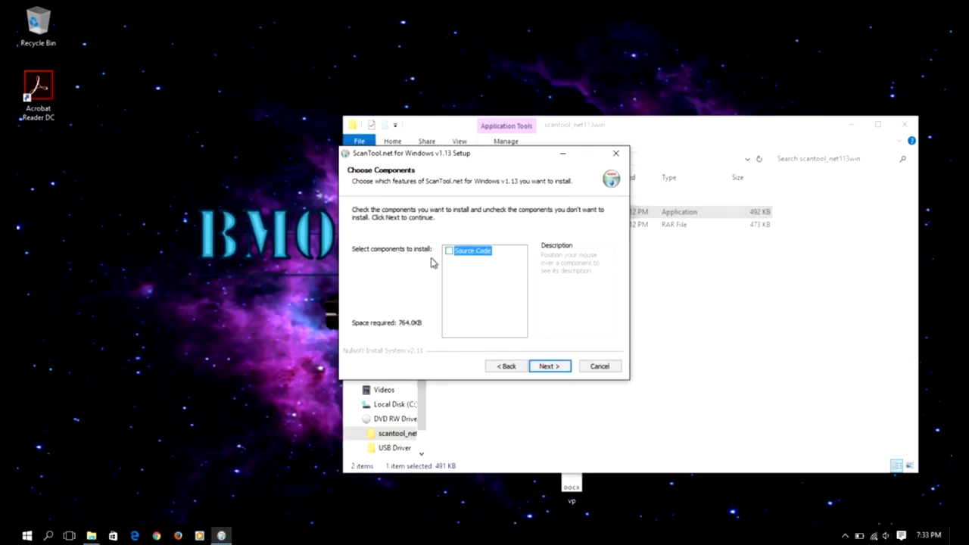
mouse_move(469, 250)
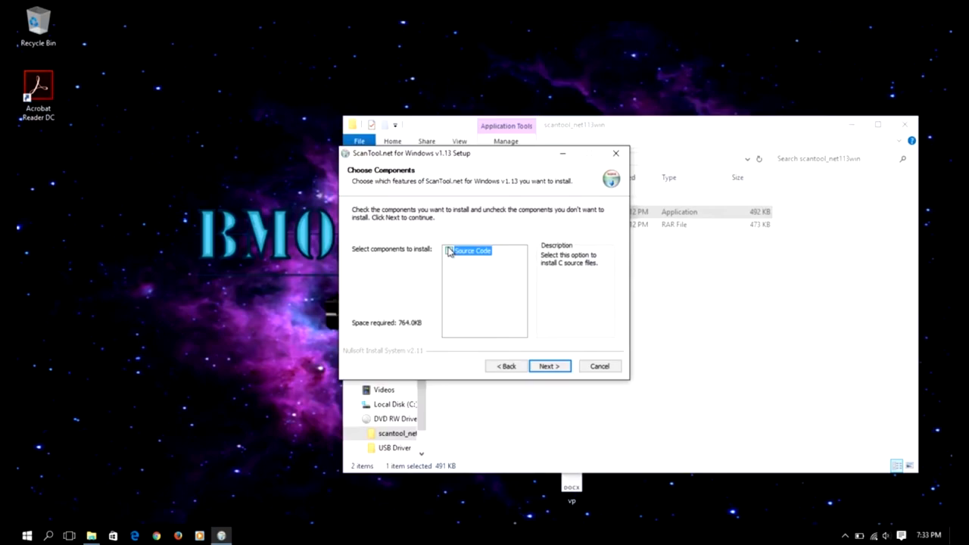
click(449, 250)
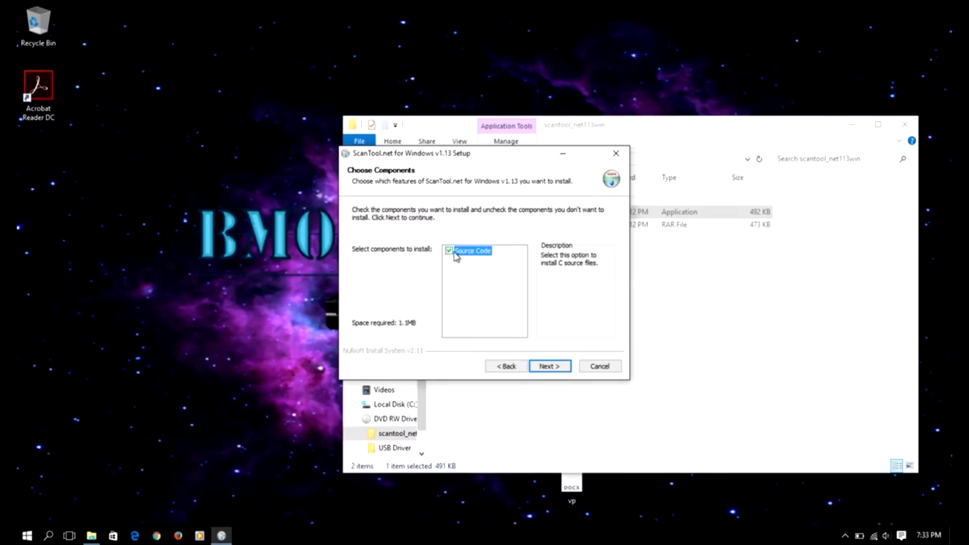
mouse_move(579, 315)
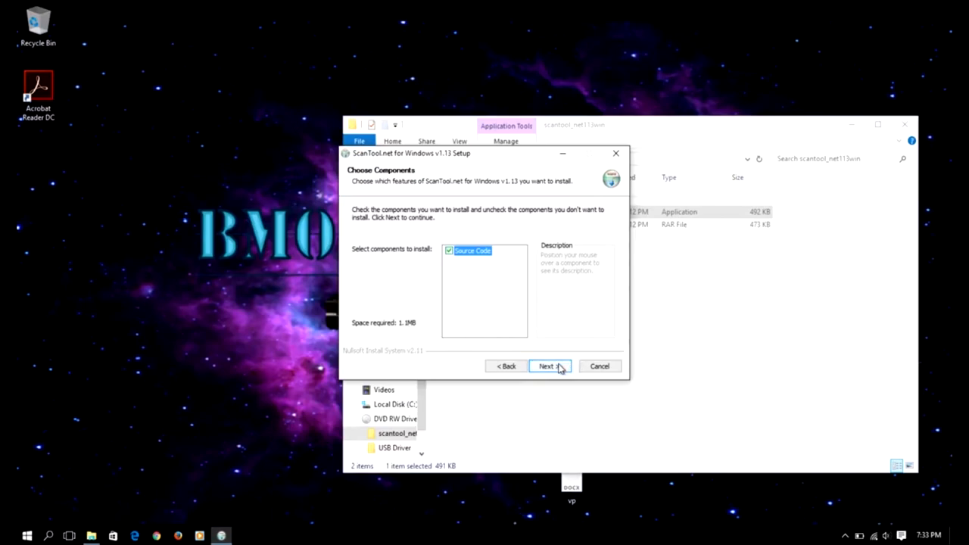
Keep the chosen components, default install folder and Start Menu folder, and run the installation
click(548, 365)
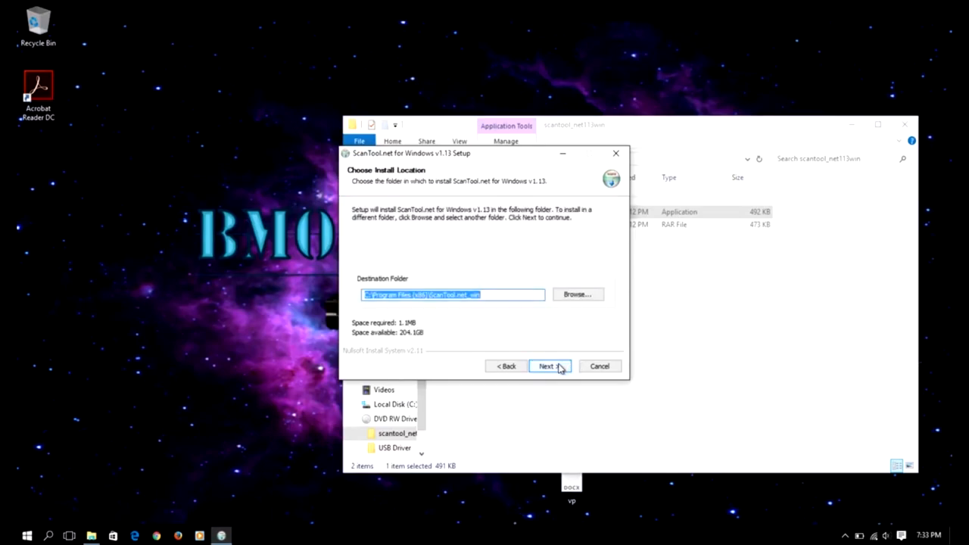
mouse_move(460, 332)
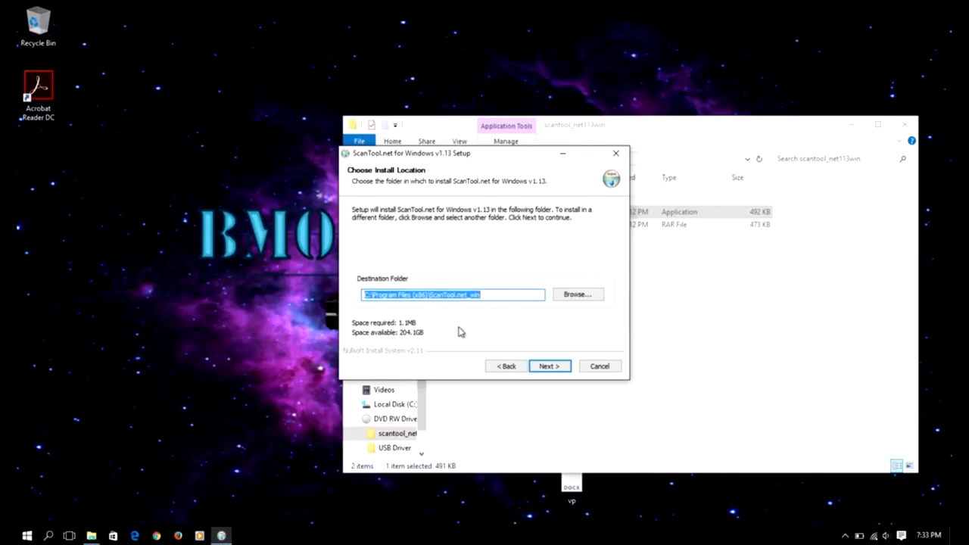
mouse_move(593, 356)
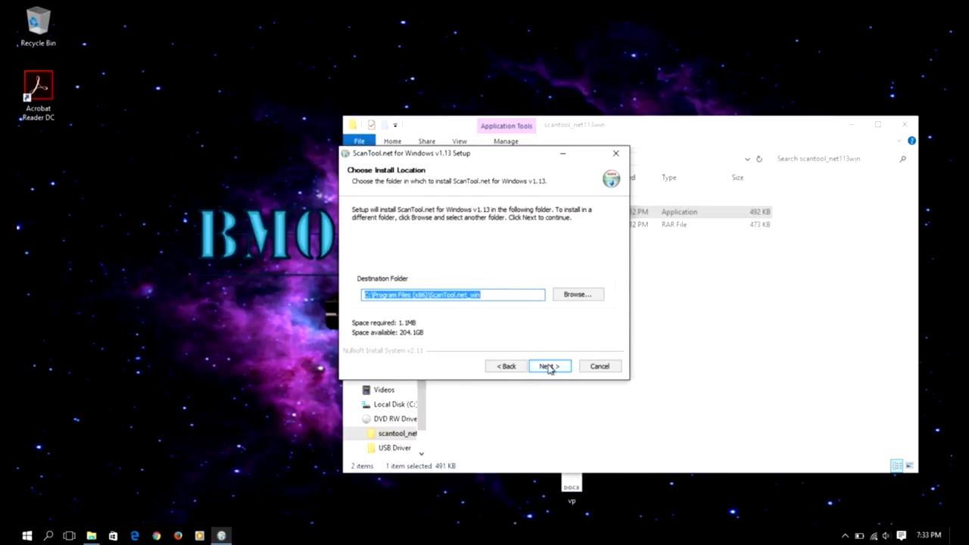
click(548, 366)
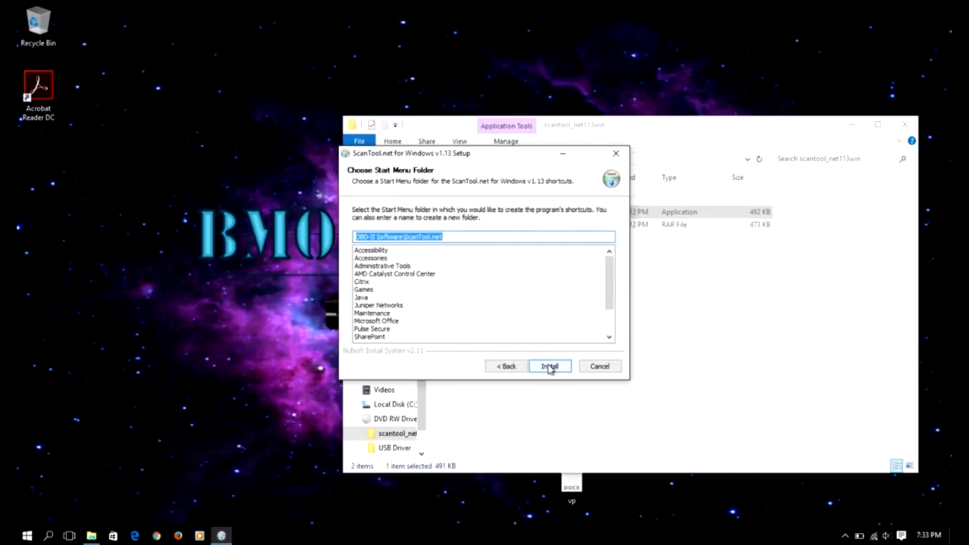
click(549, 366)
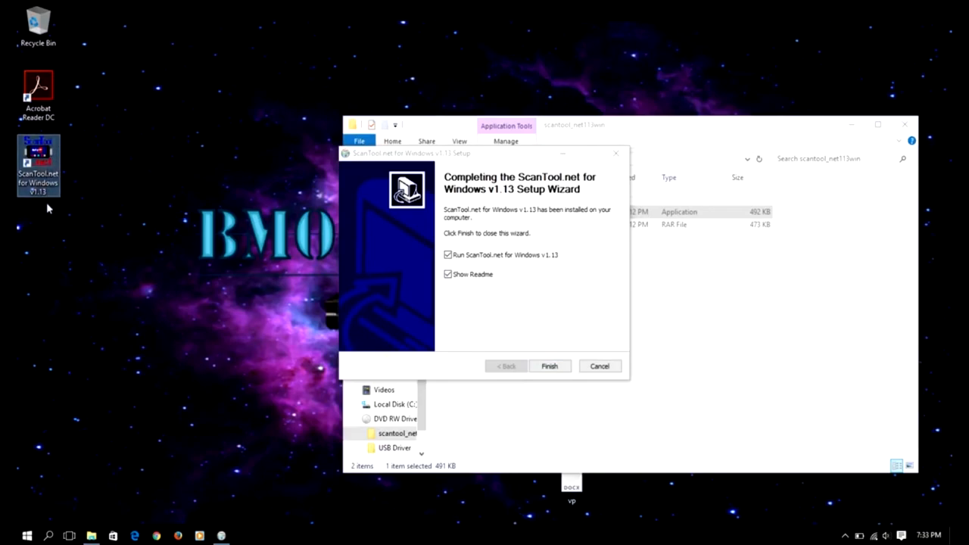
mouse_move(151, 205)
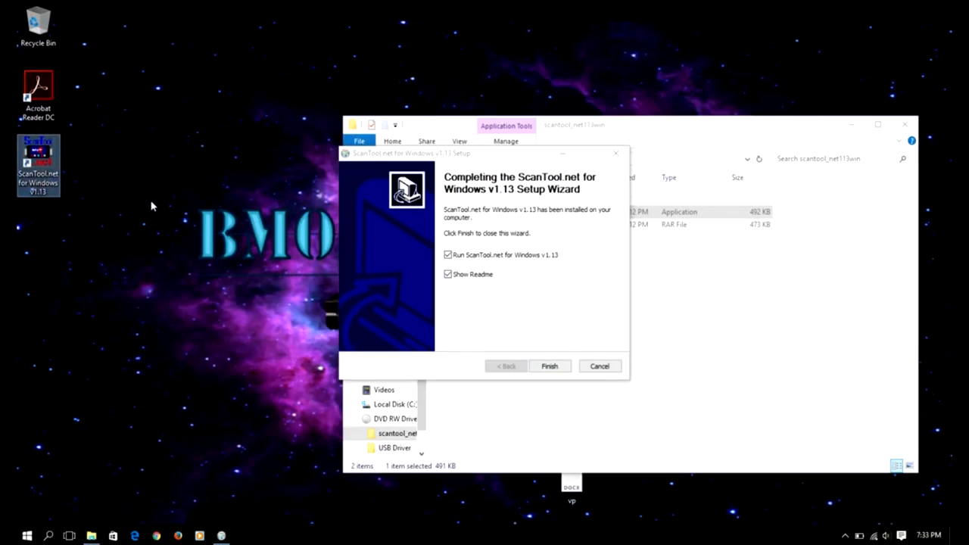
Close the finished setup wizard and browse the disc to USB Driver > PL2303
click(549, 365)
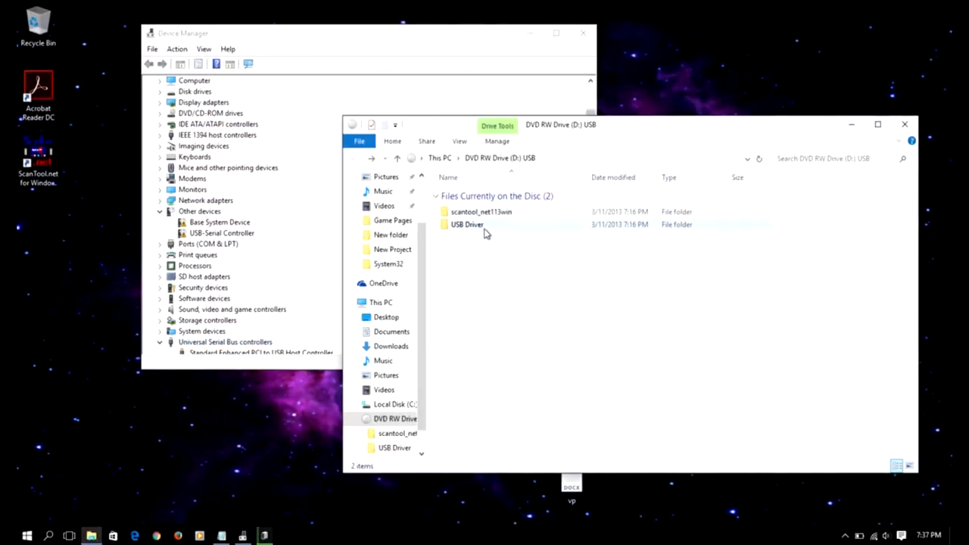
double_click(467, 224)
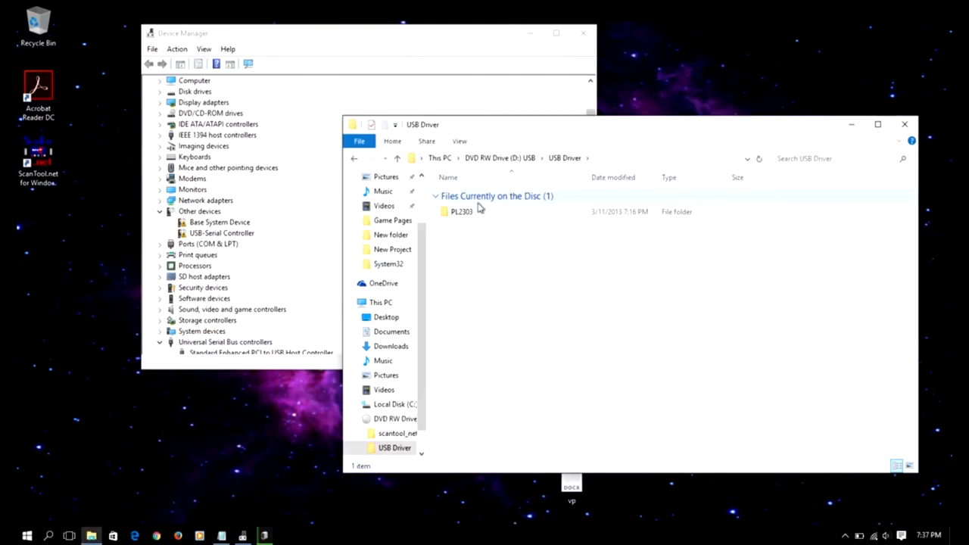
click(462, 211)
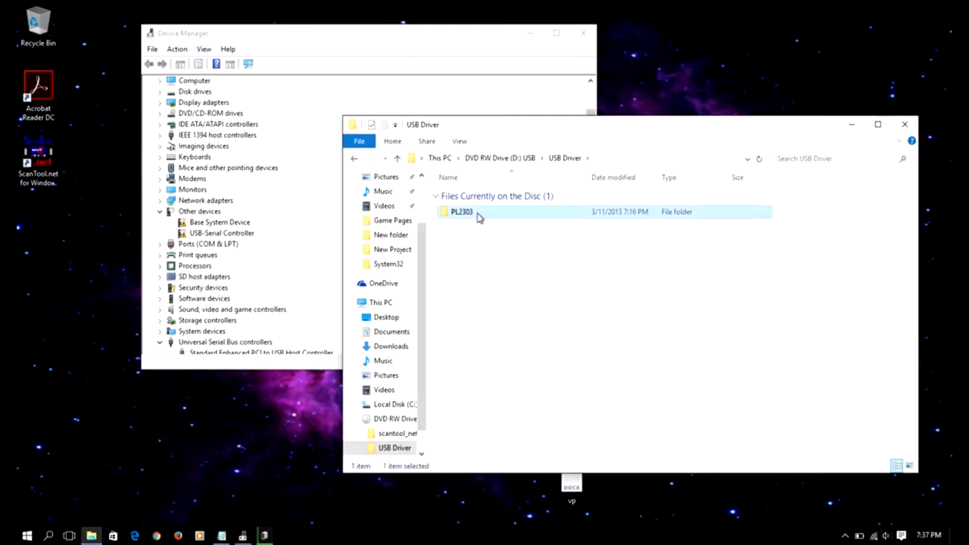
double_click(461, 211)
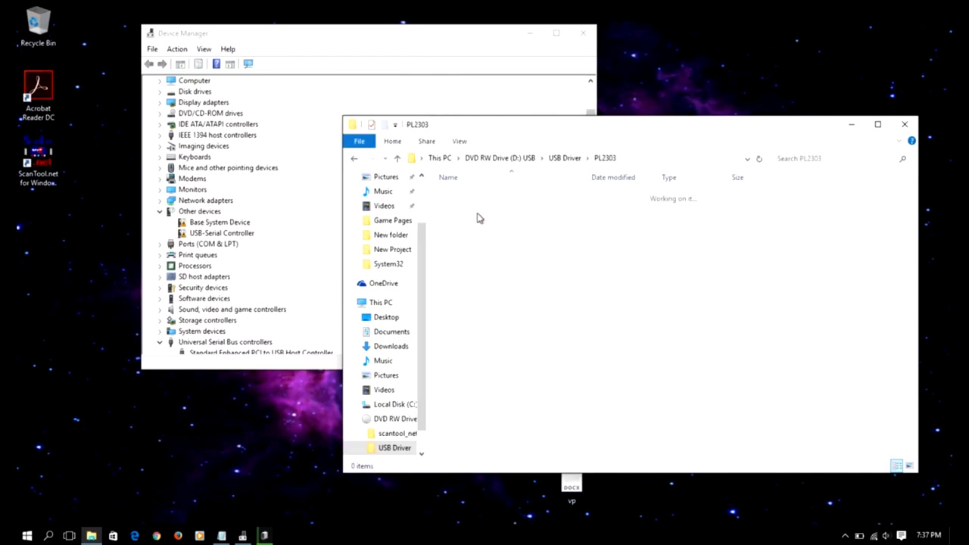
click(459, 237)
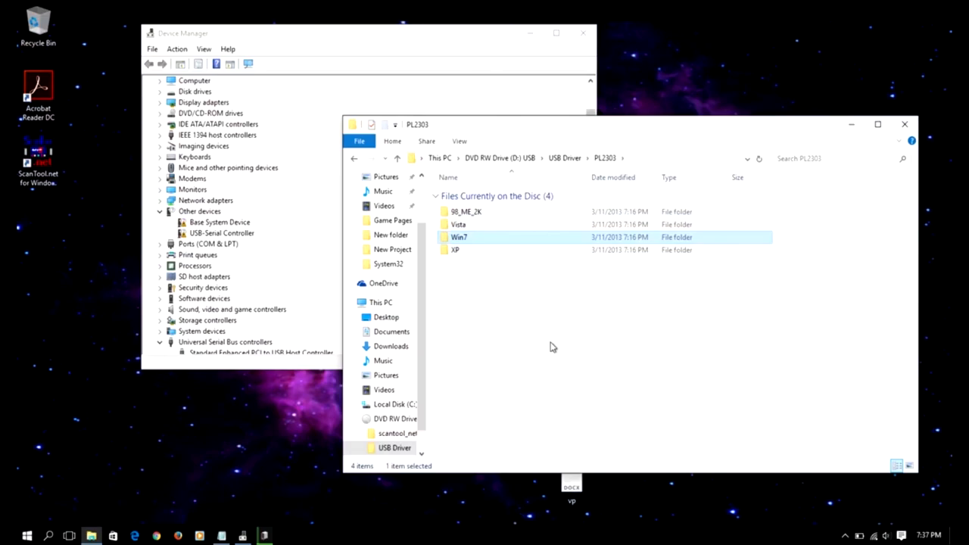
Run the PL-2303 driver installer from the Win7 folder and finish its wizard
double_click(459, 237)
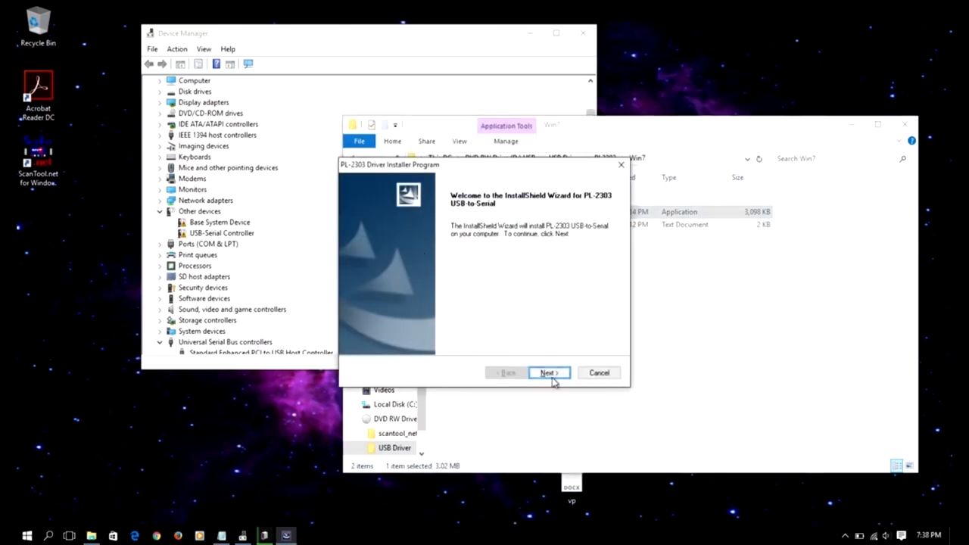
click(547, 372)
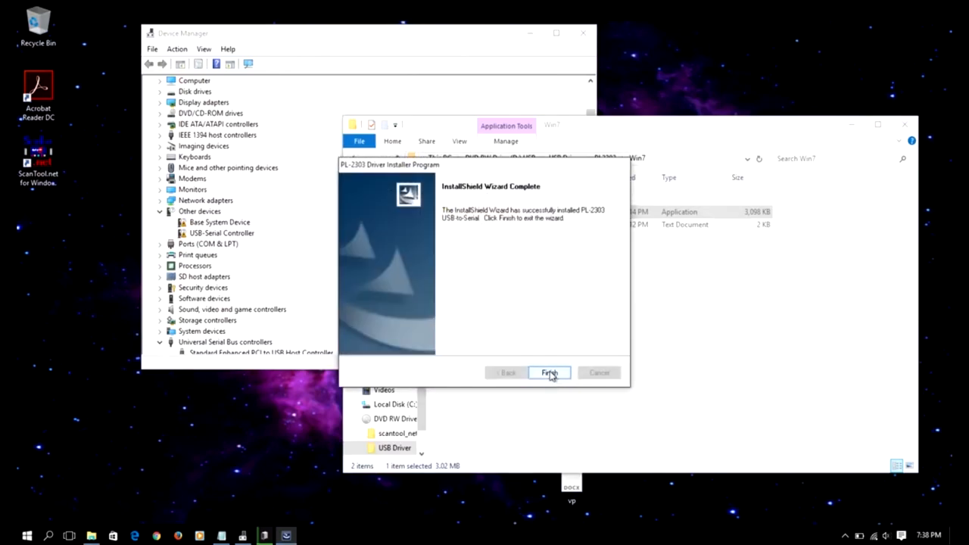
mouse_move(549, 372)
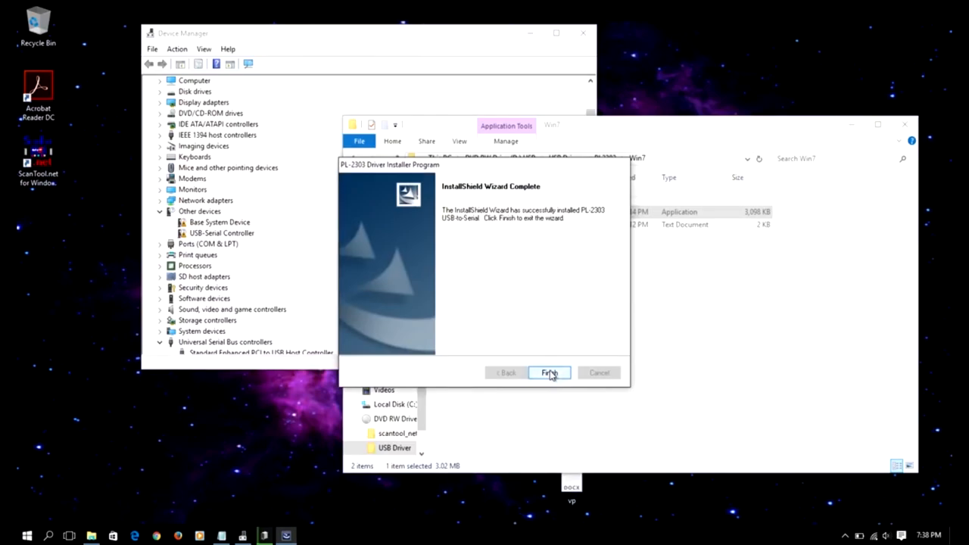
click(549, 372)
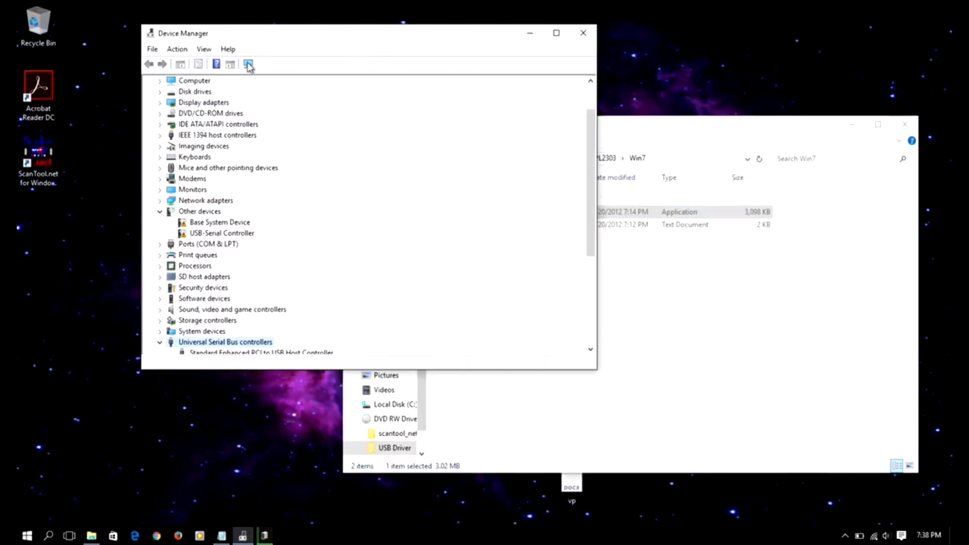
Scan for hardware changes, select Prolific USB-to-Serial Comm Port (COM4) under Ports, and dismiss Device Setup
click(248, 63)
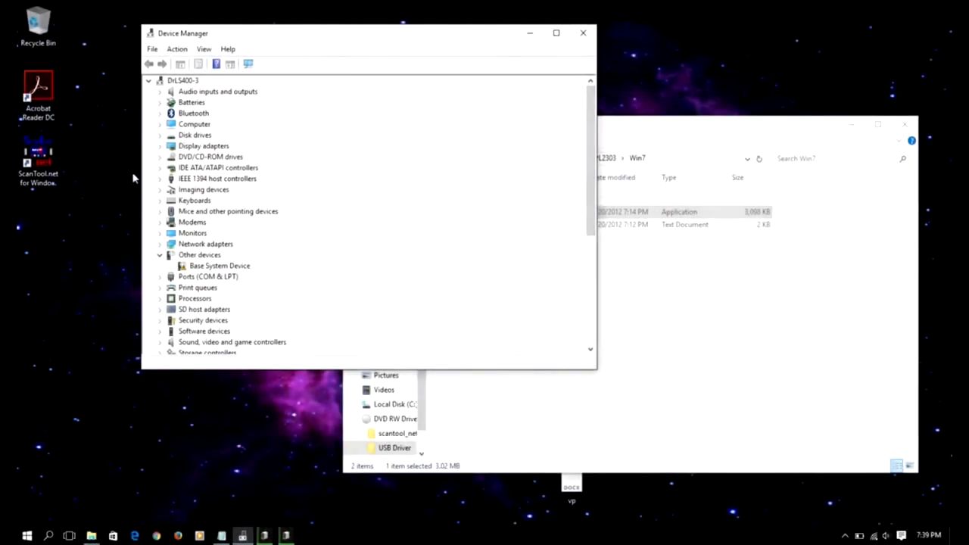
mouse_move(165, 284)
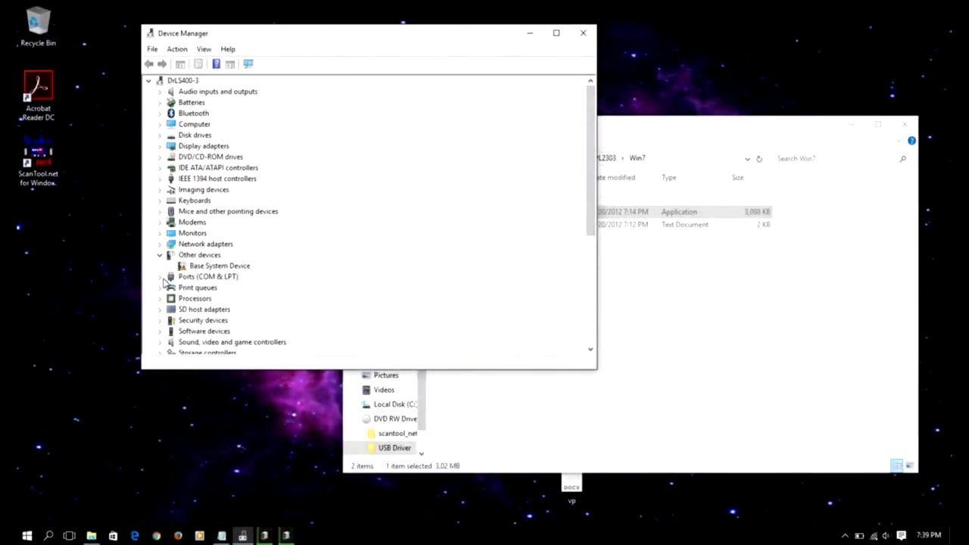
click(160, 276)
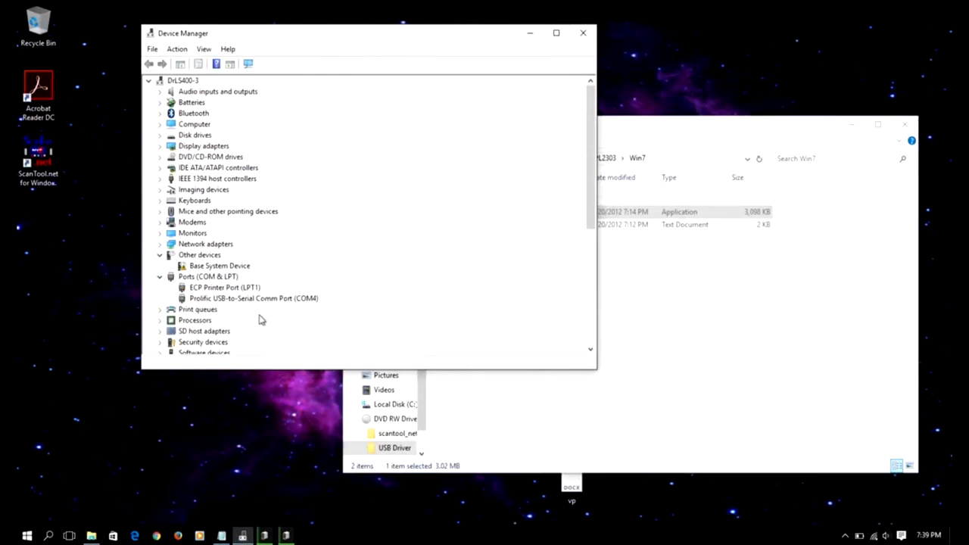
mouse_move(246, 310)
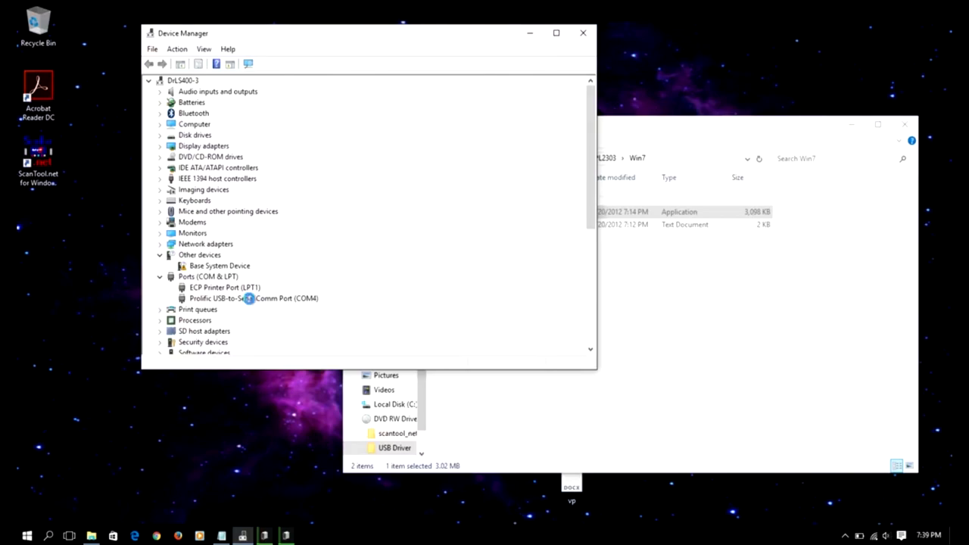
scroll(down, 3)
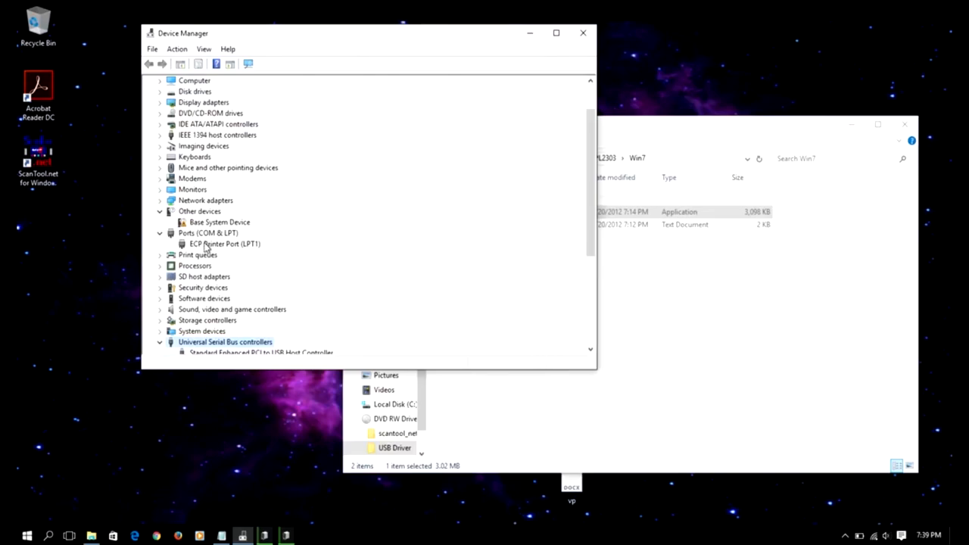
mouse_move(218, 231)
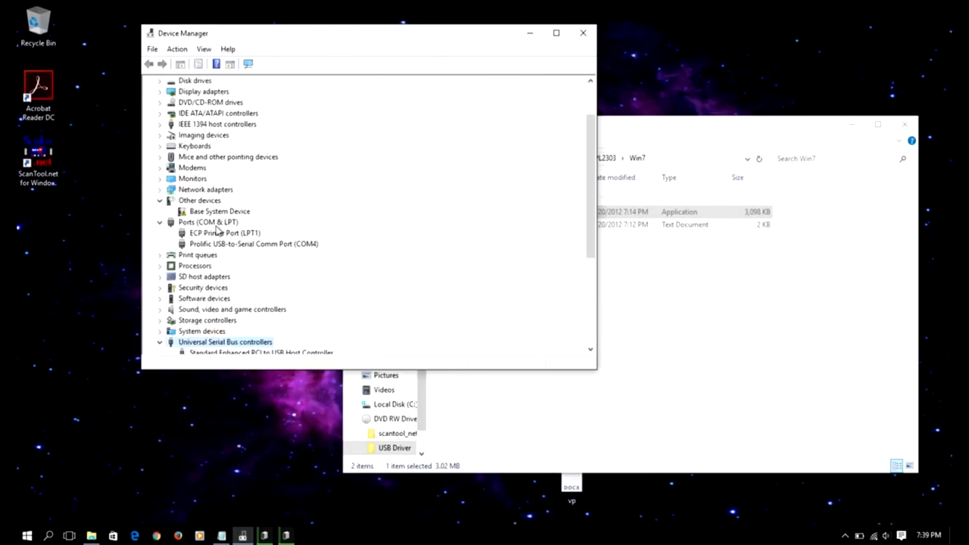
mouse_move(200, 251)
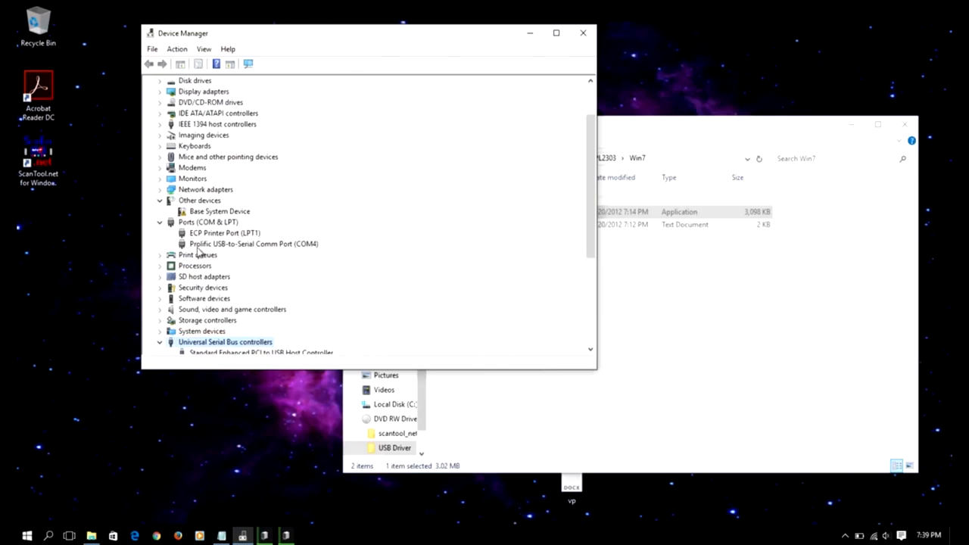
mouse_move(223, 246)
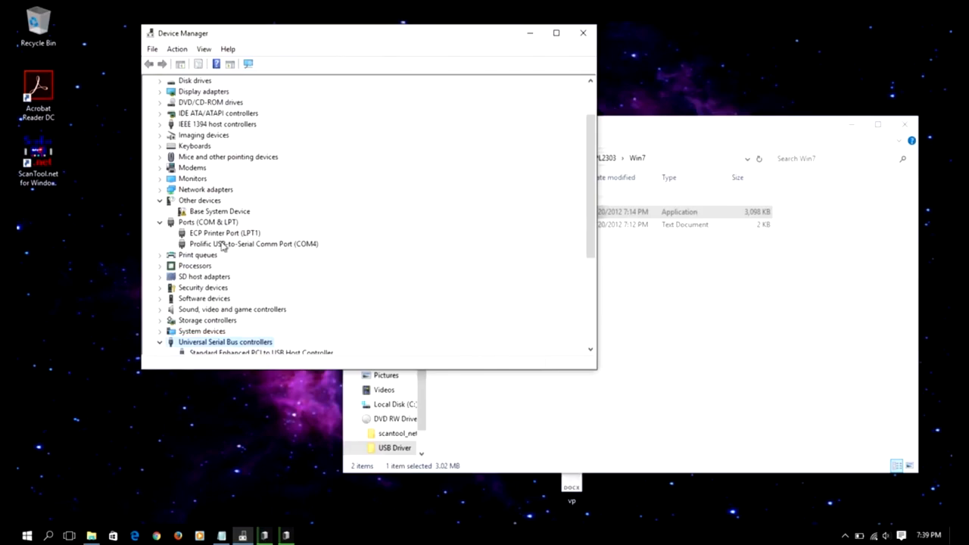
click(254, 244)
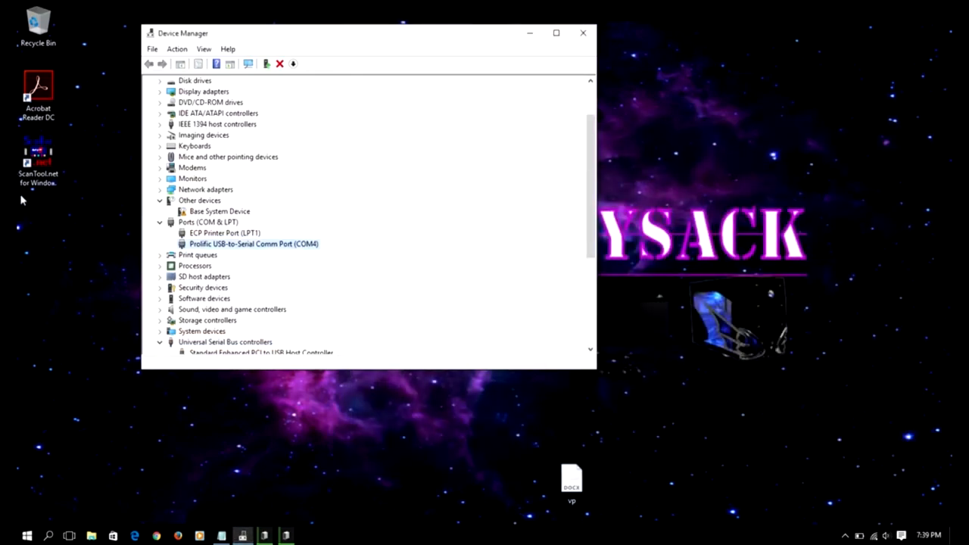
click(38, 158)
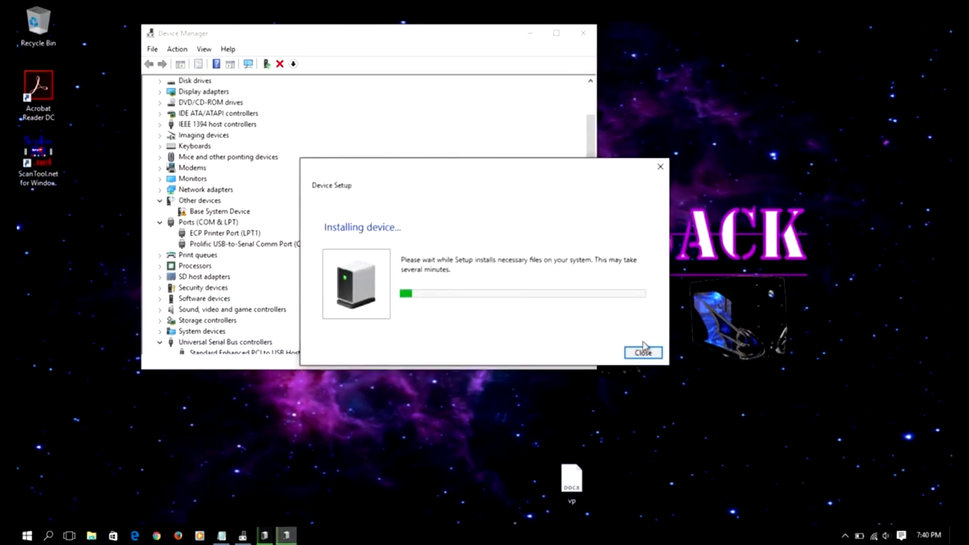
click(642, 353)
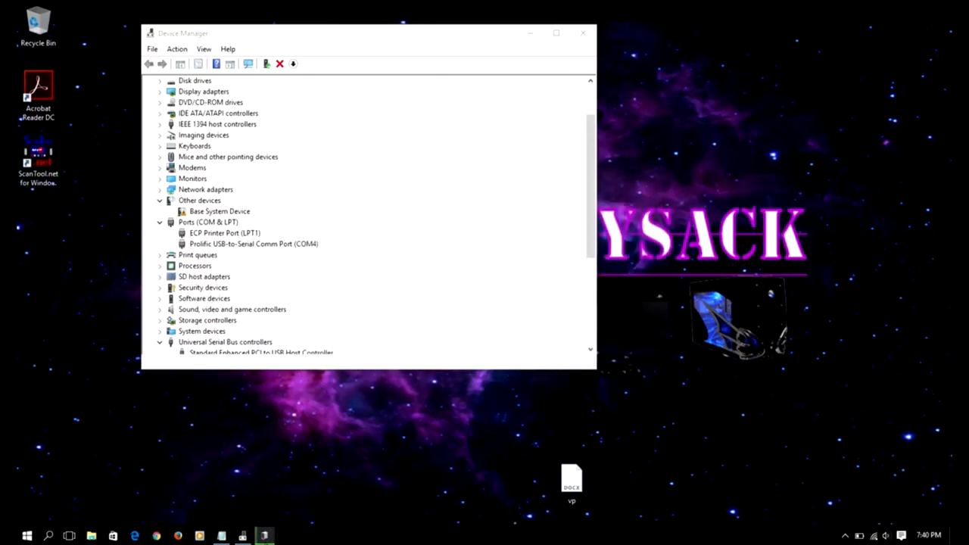
mouse_move(647, 359)
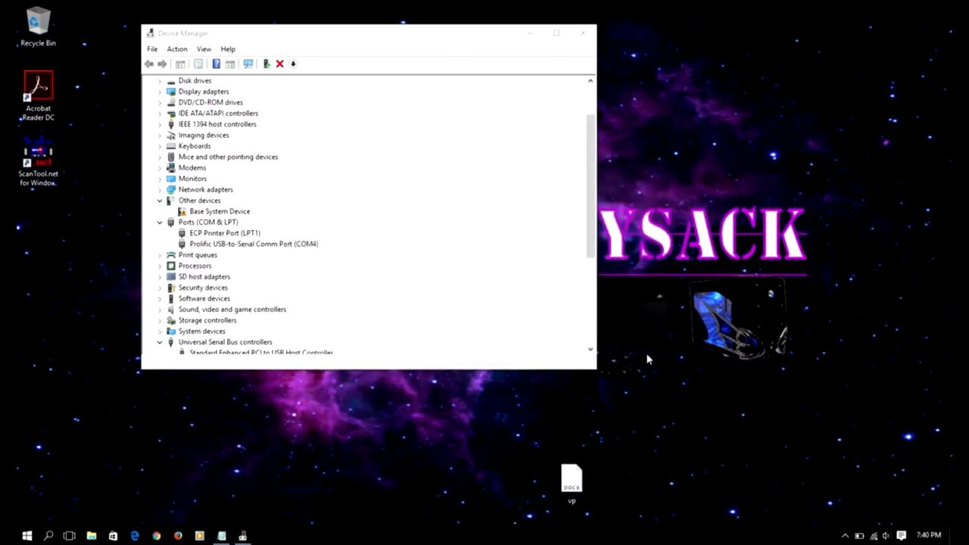
mouse_move(76, 119)
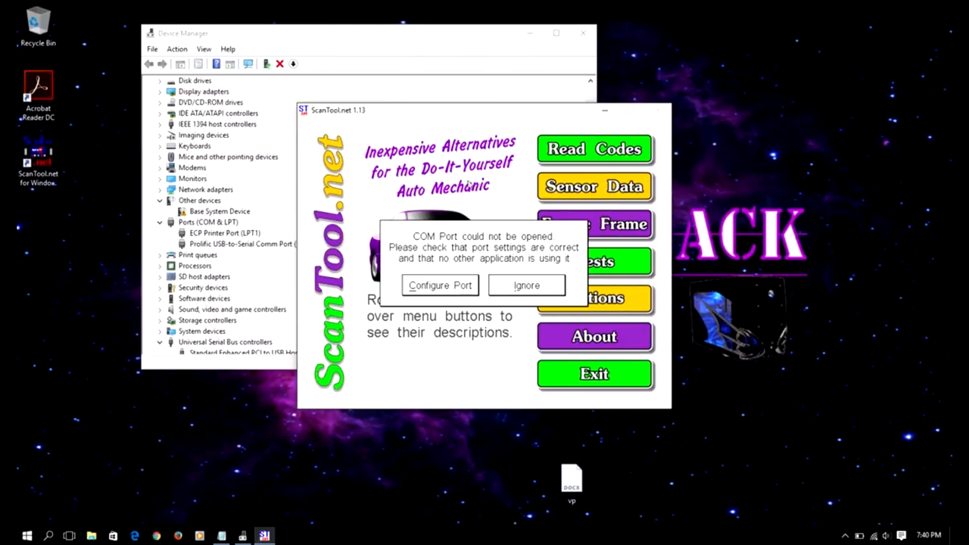
mouse_move(437, 317)
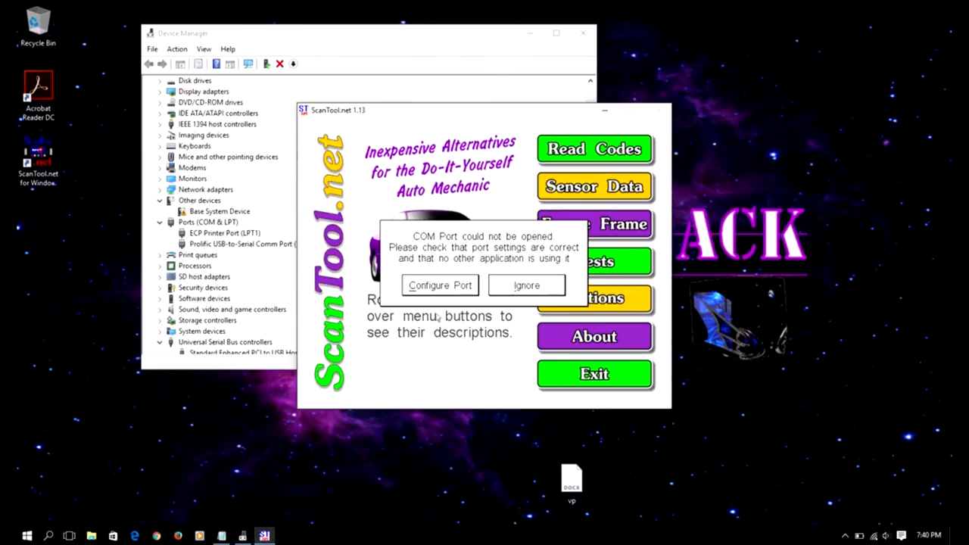
mouse_move(314, 104)
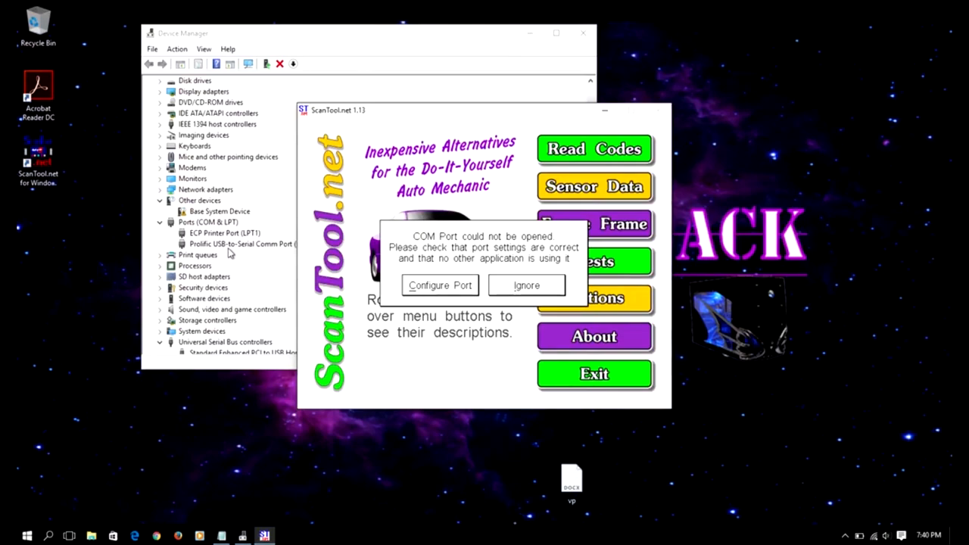
Reopen Device Manager from the Start right-click menu and select the Prolific COM4 port under Ports
click(526, 285)
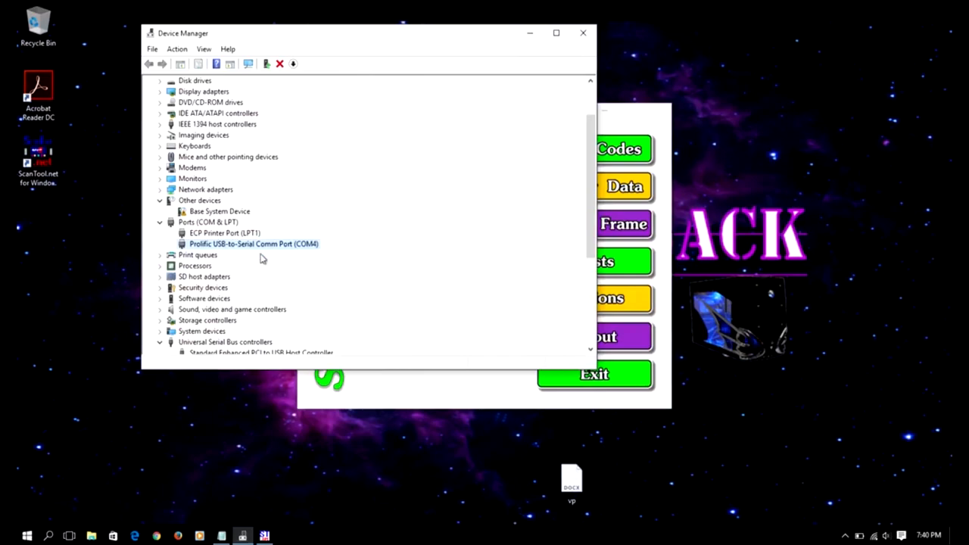
click(160, 221)
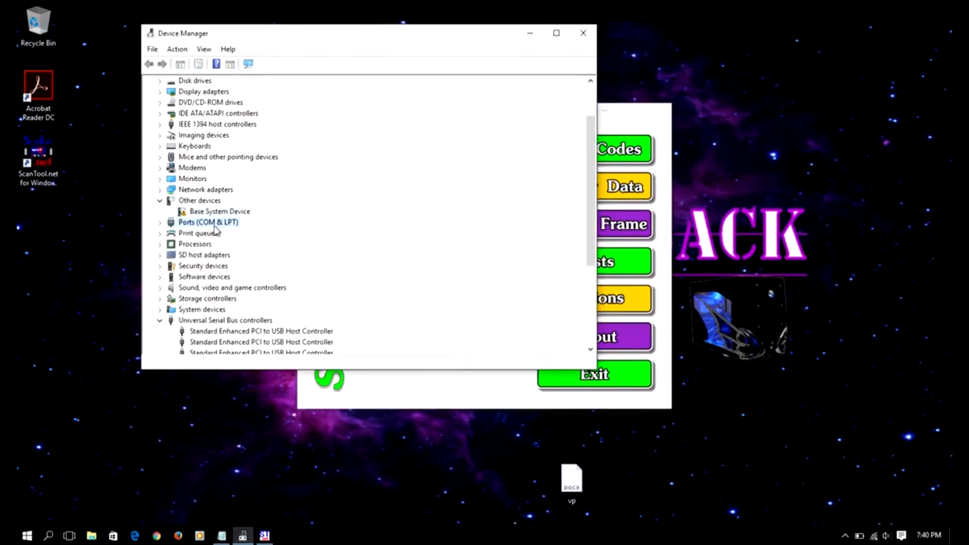
click(160, 222)
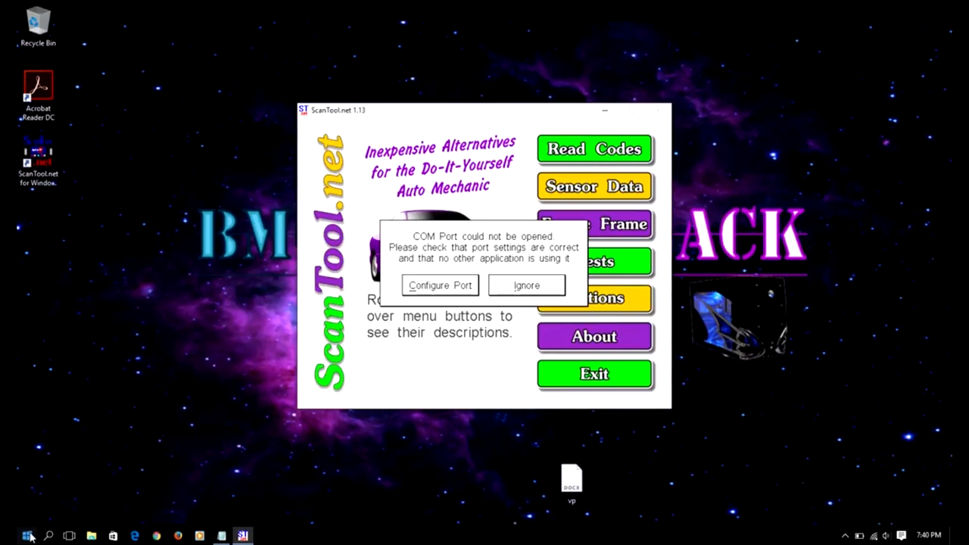
right_click(27, 535)
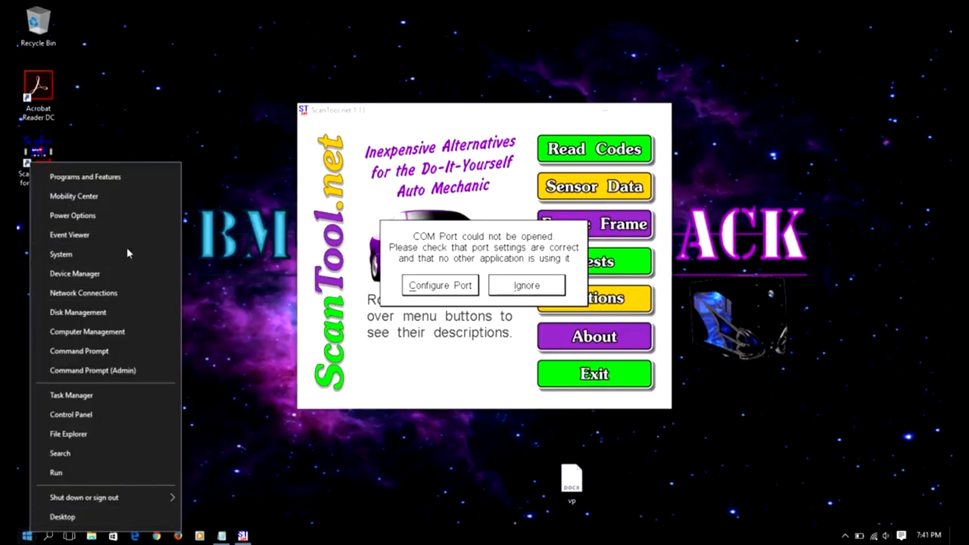
click(75, 273)
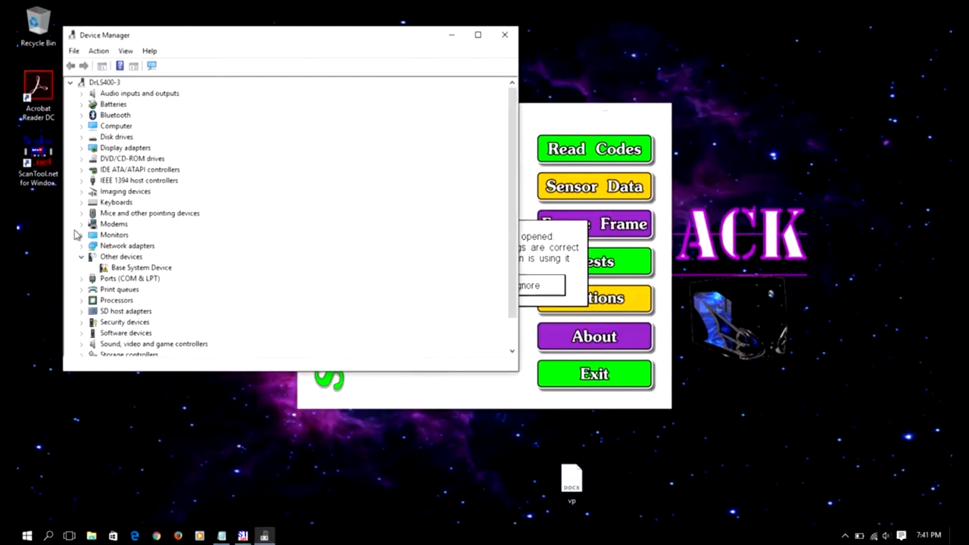
mouse_move(85, 292)
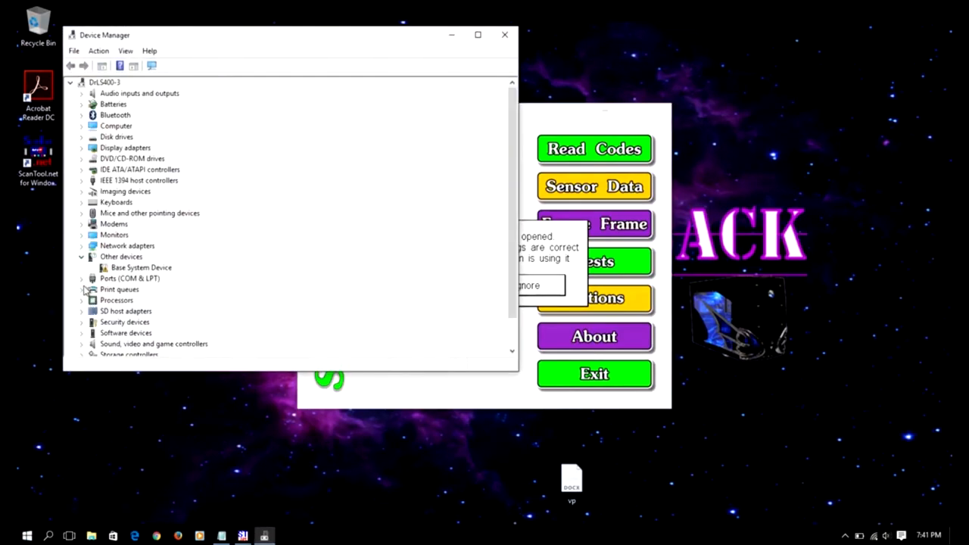
click(81, 278)
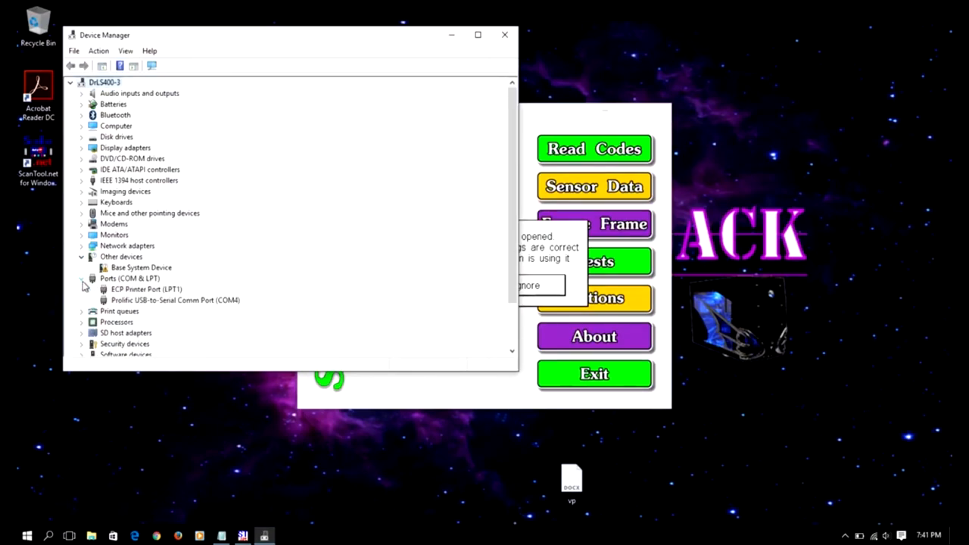
click(175, 299)
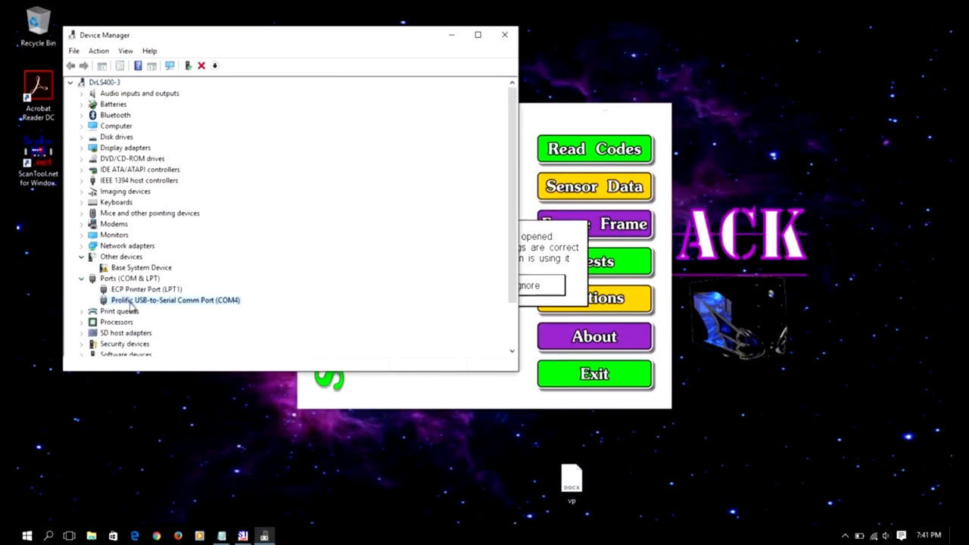
mouse_move(263, 311)
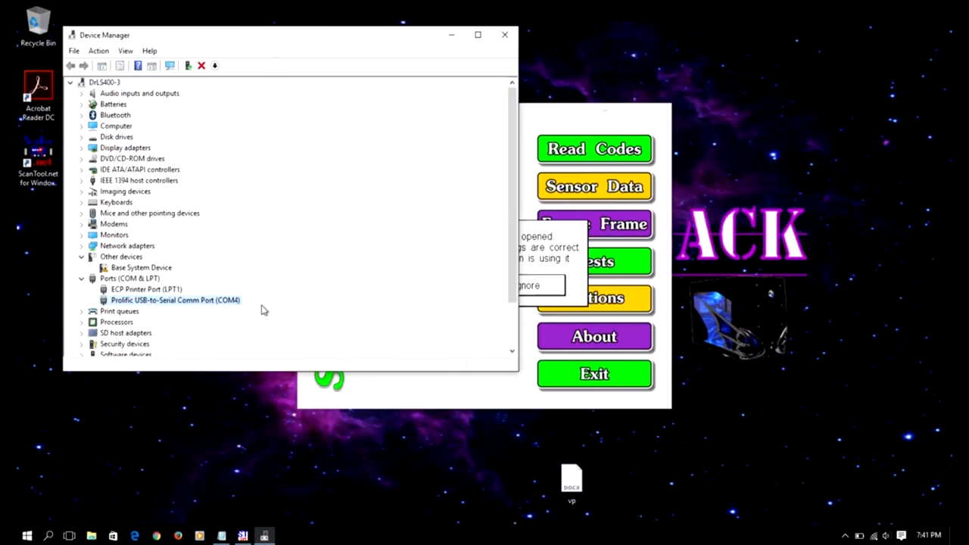
mouse_move(230, 303)
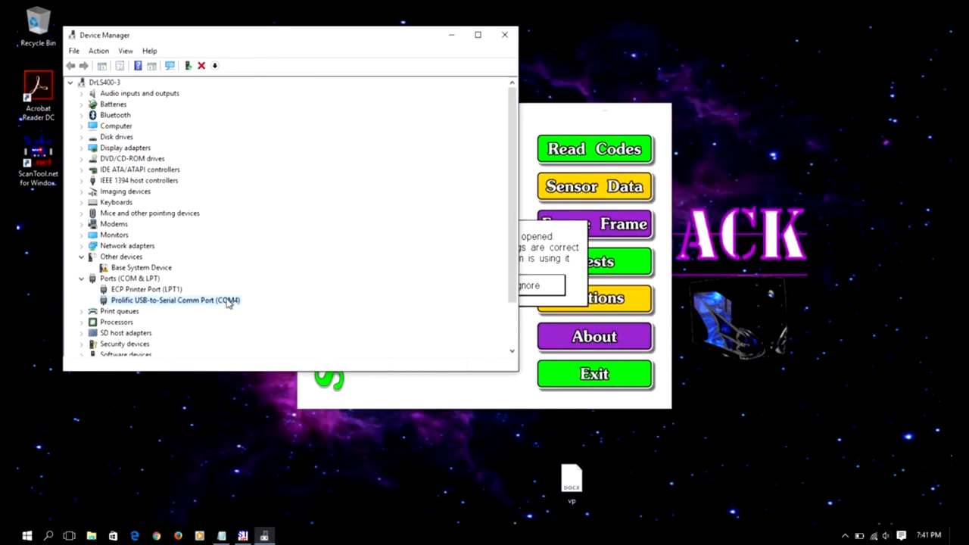
Inspect the Prolific COM4 port's Port Settings (9600 bps), Driver and General tabs, then close
double_click(175, 299)
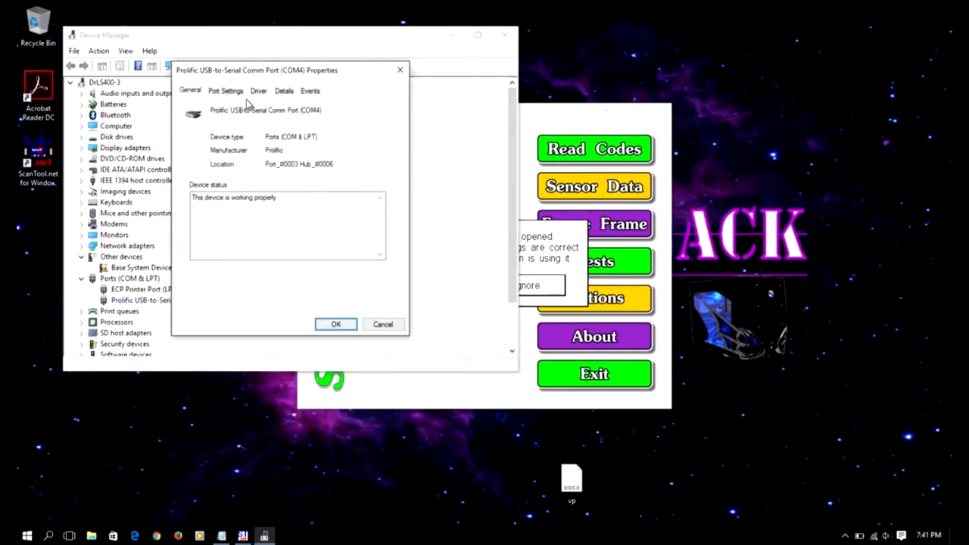
click(225, 90)
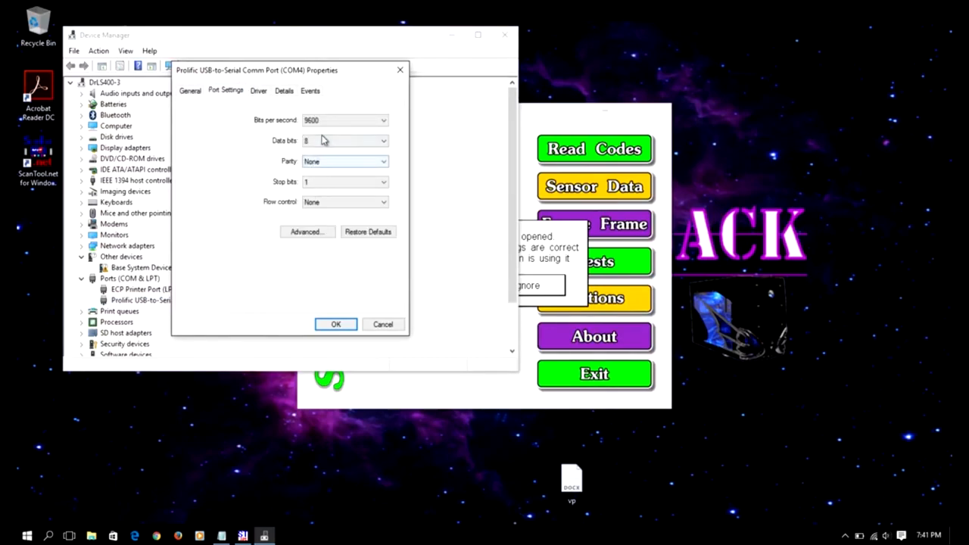
click(258, 90)
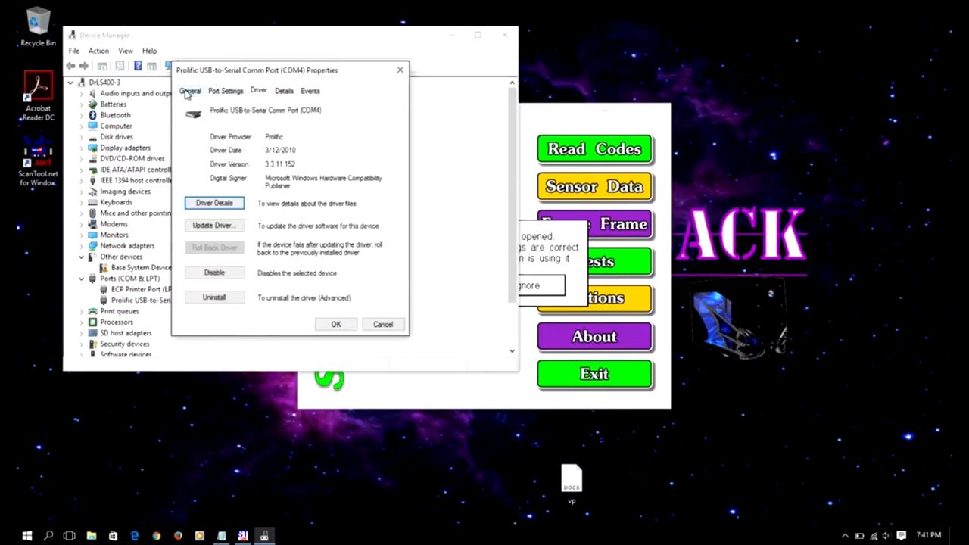
click(190, 90)
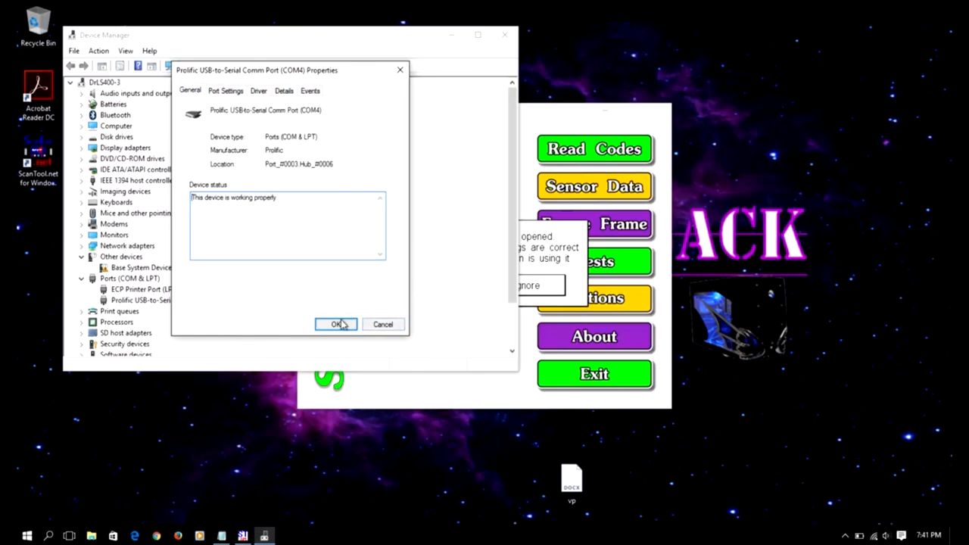
click(336, 323)
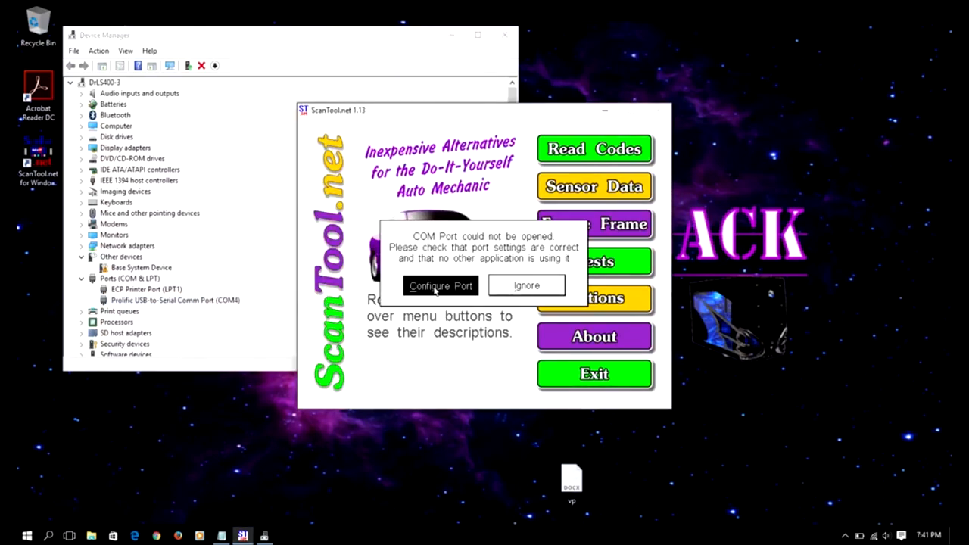
Set ScanTool's port to COM4 at 9600 baud and reconfirm 9600 bps in the port's properties
click(441, 285)
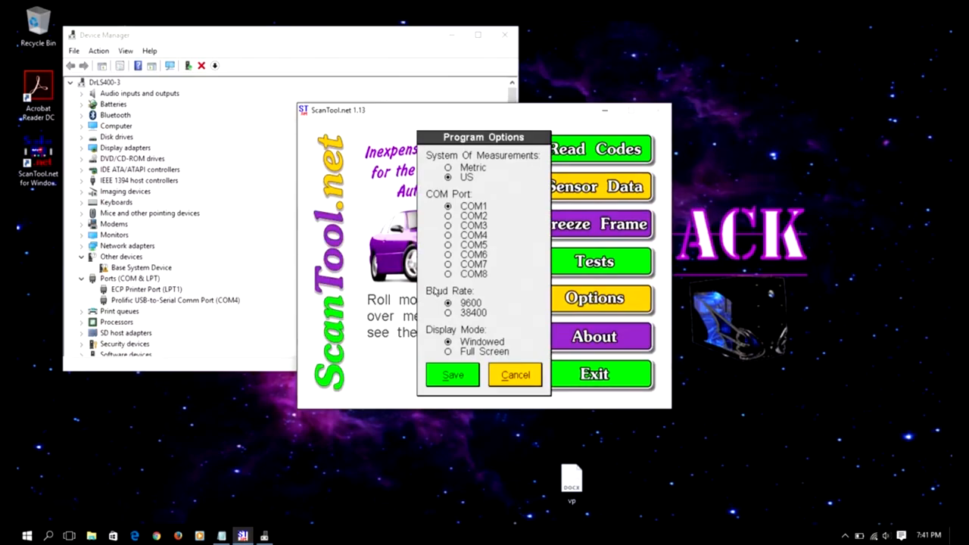
click(448, 234)
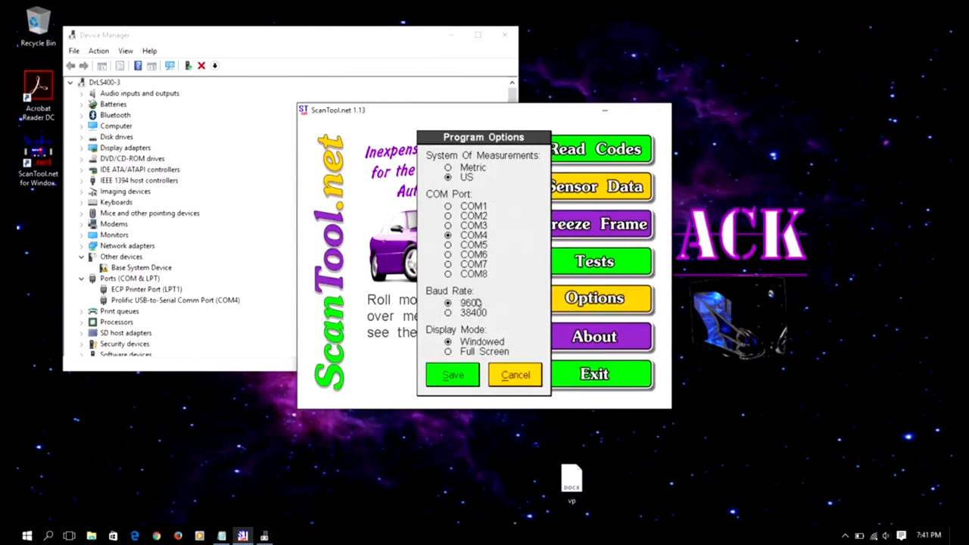
right_click(148, 300)
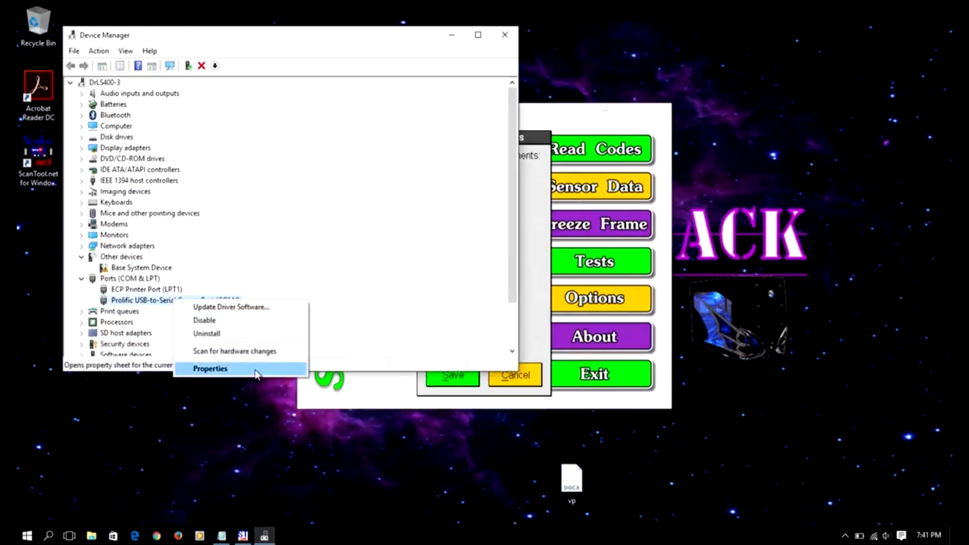
click(209, 368)
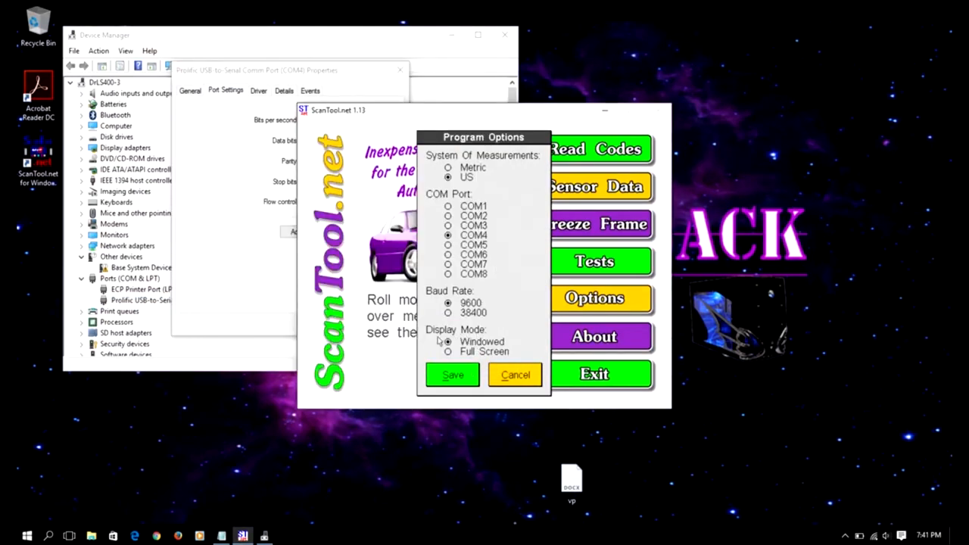
mouse_move(520, 349)
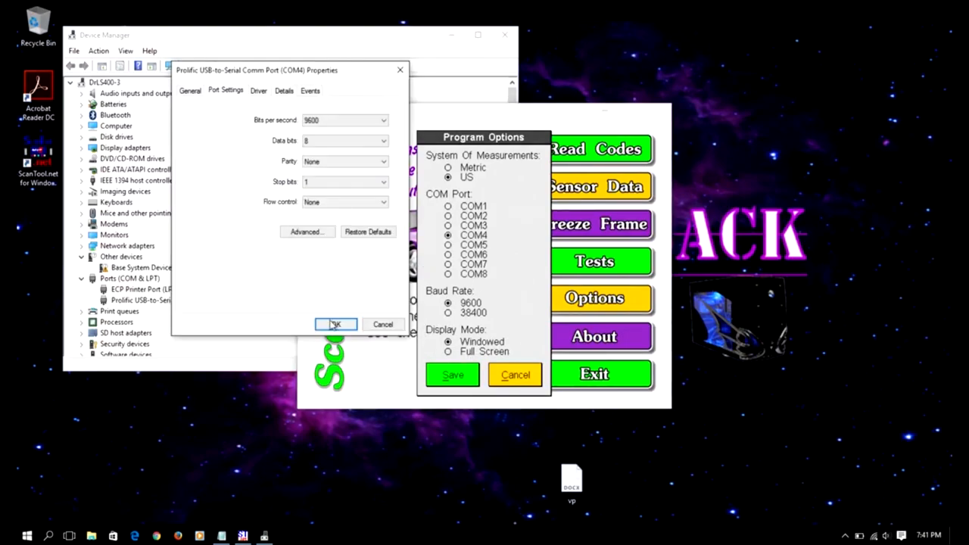
click(335, 324)
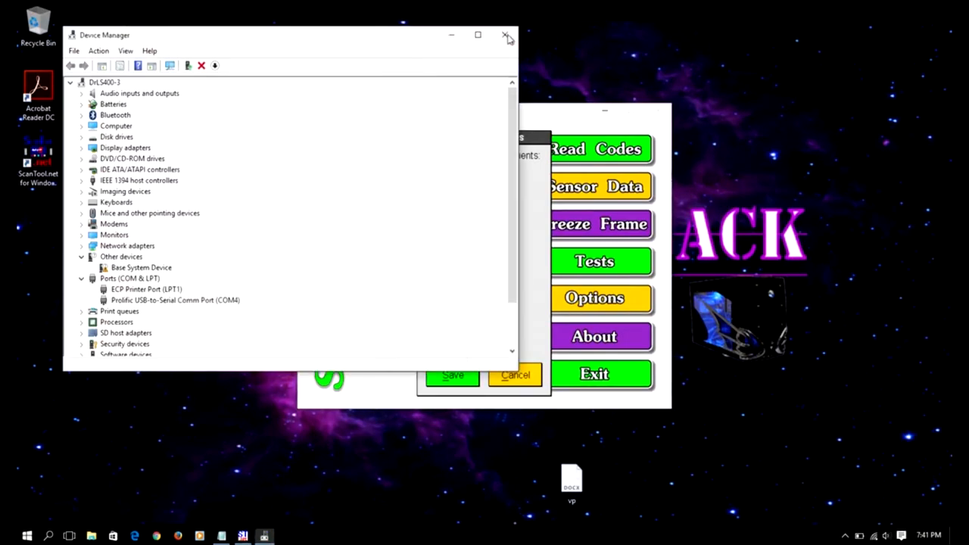
Close Device Manager, leaving ScanTool's 'Interface was not found' message in view
click(506, 35)
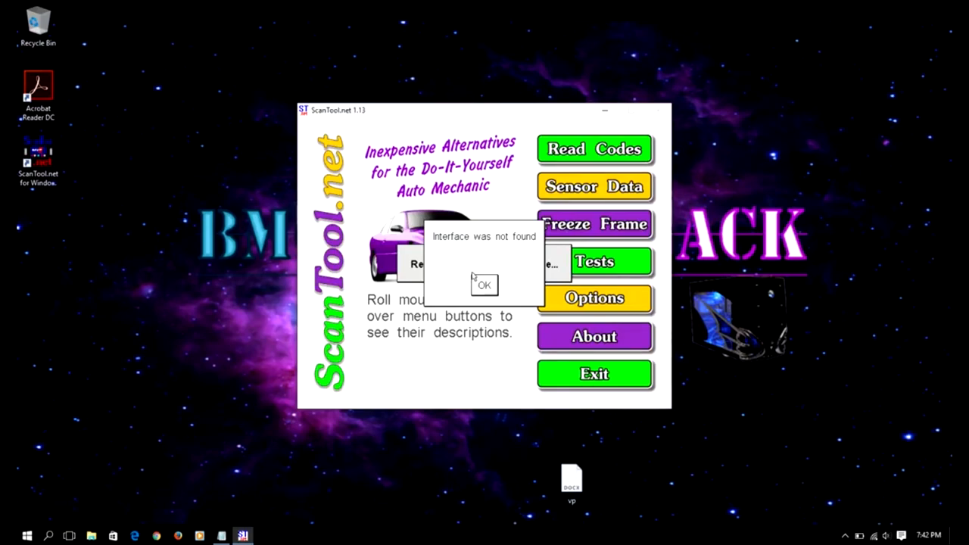
mouse_move(641, 447)
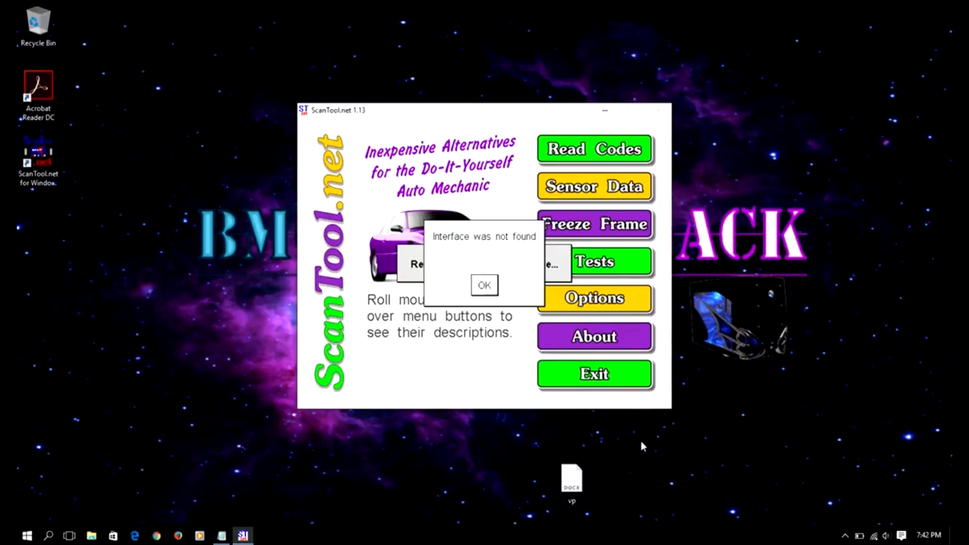
mouse_move(517, 315)
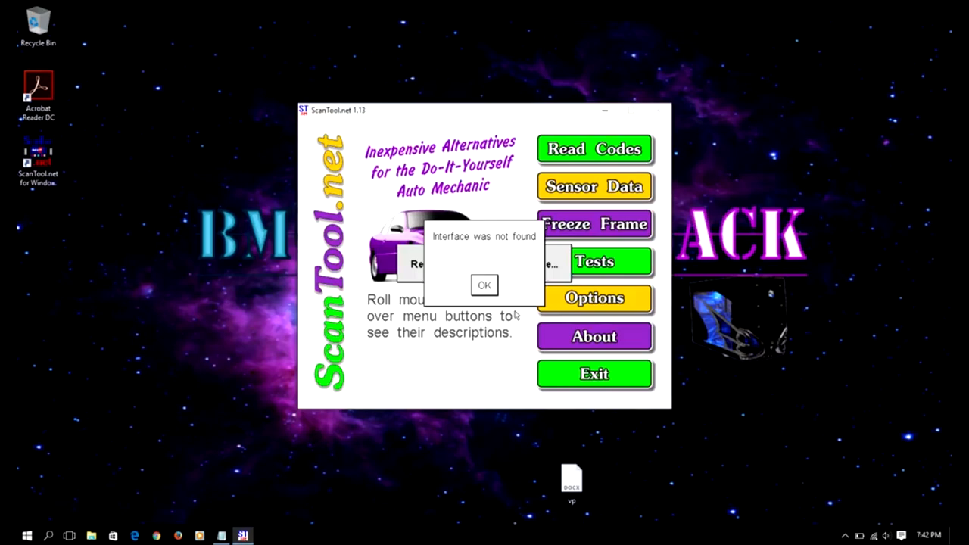